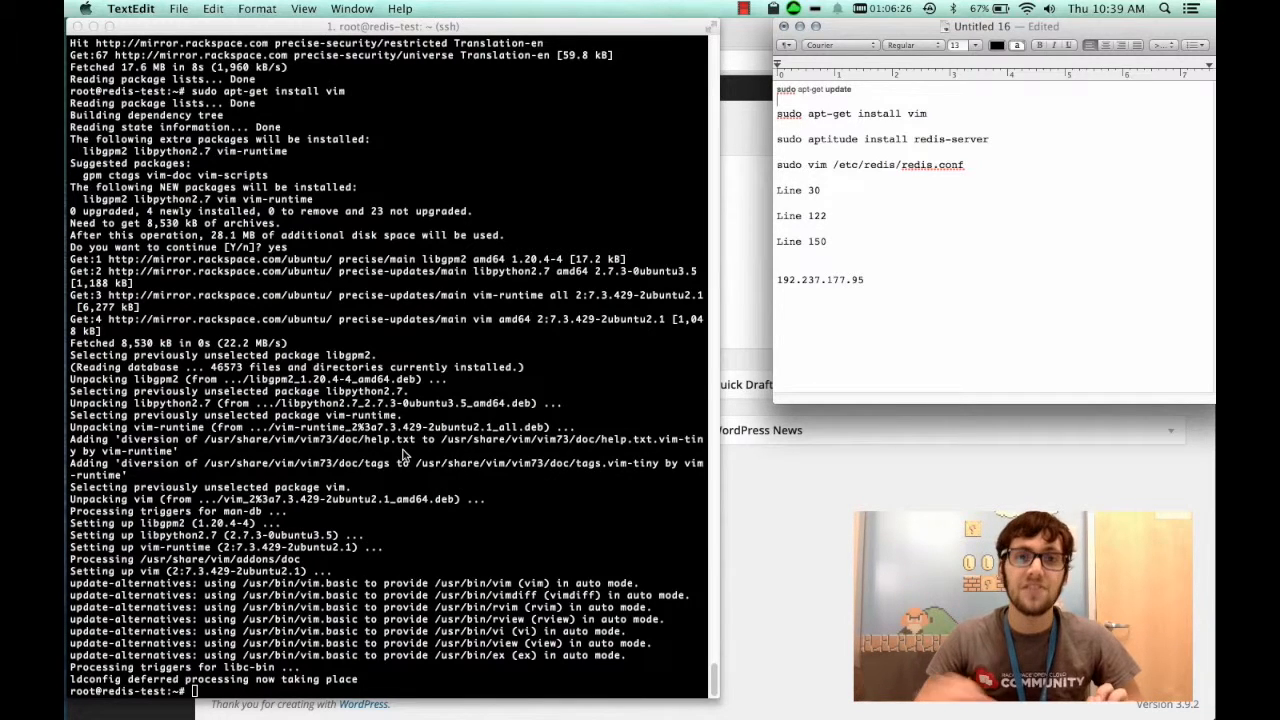
{"action": "mouse_move", "coordinate": [476, 476]}
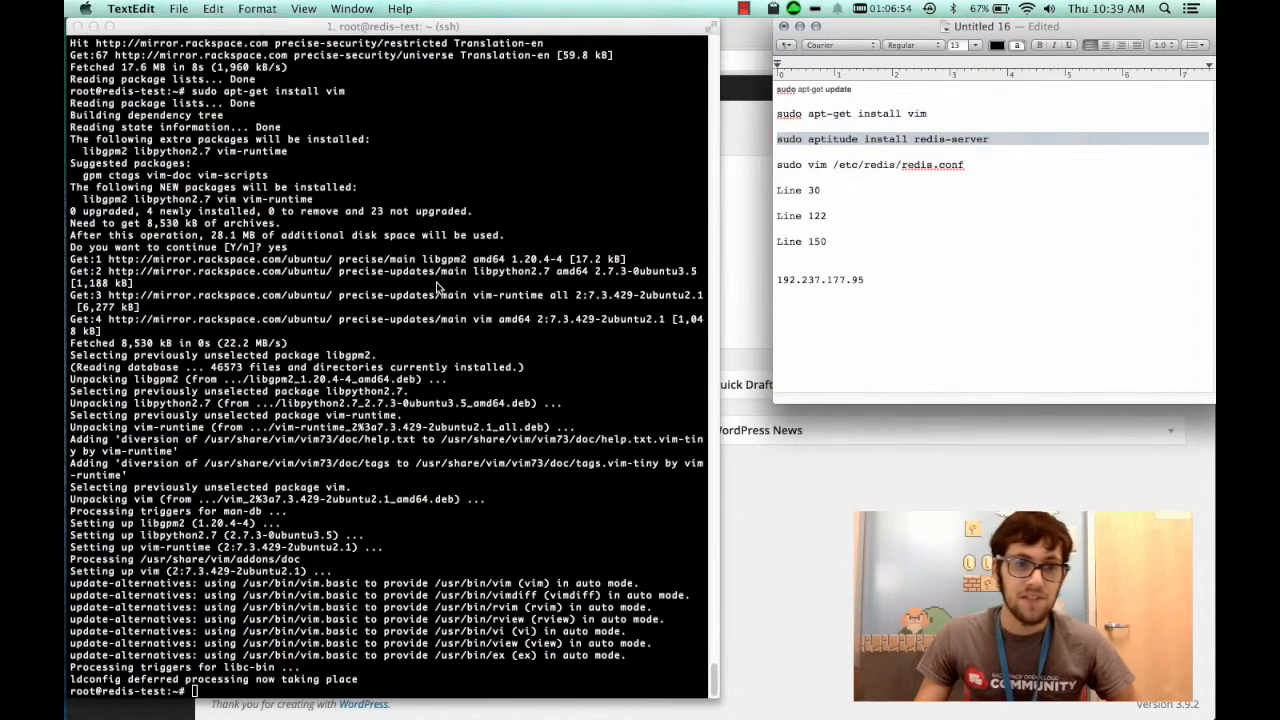
Step: Run sudo aptitude install redis-server and select the vim redis.conf command line
{"action": "type", "text": "sudo aptitude install redis-server"}
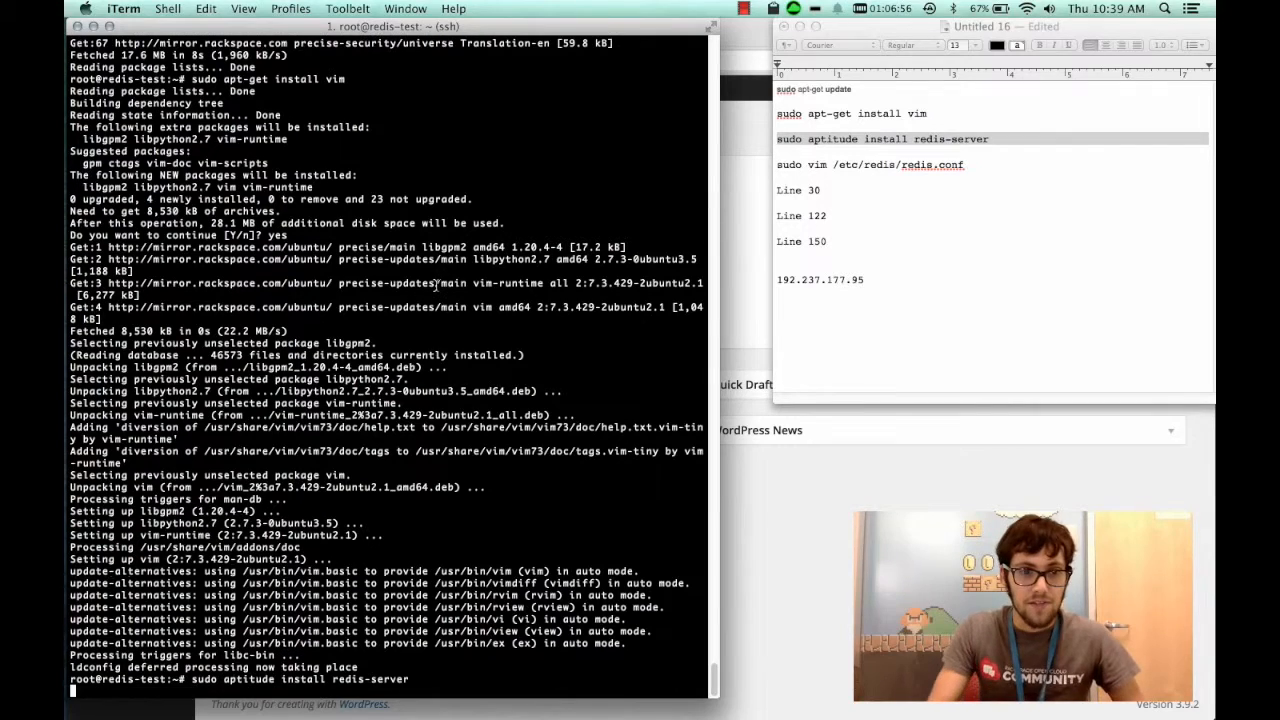
{"action": "mouse_move", "coordinate": [1050, 290]}
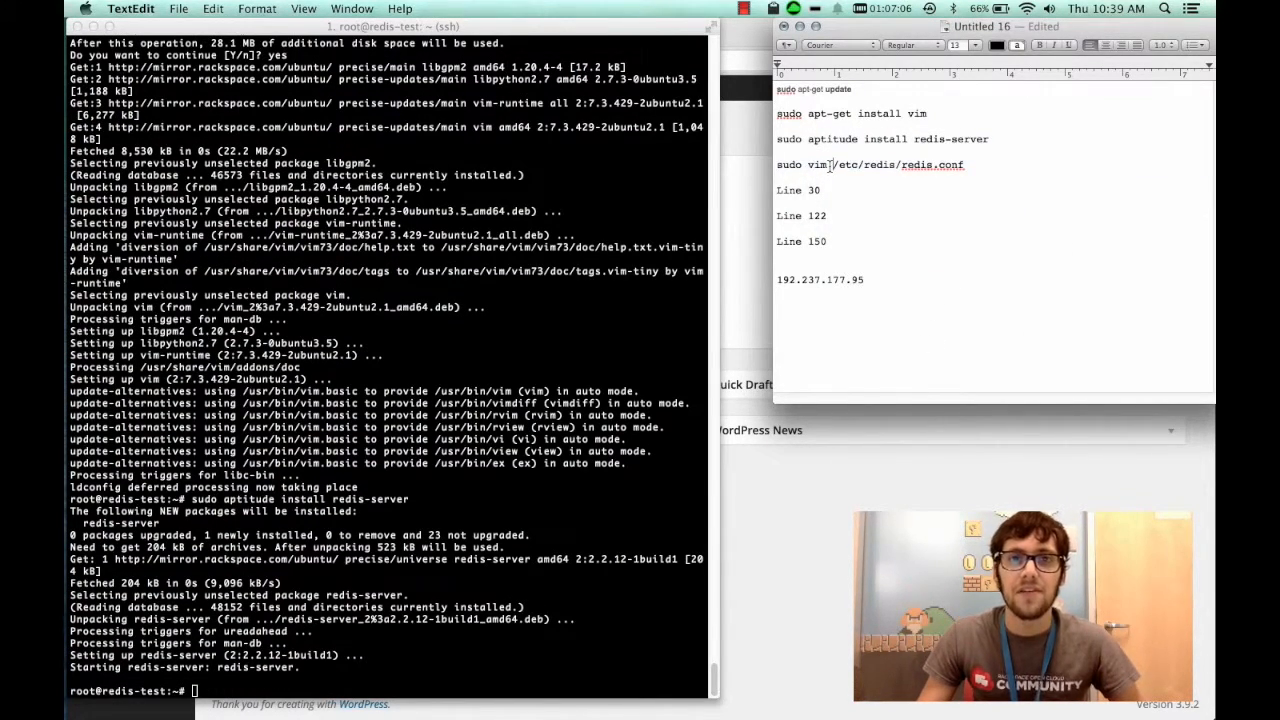
{"action": "triple_click", "coordinate": [870, 164]}
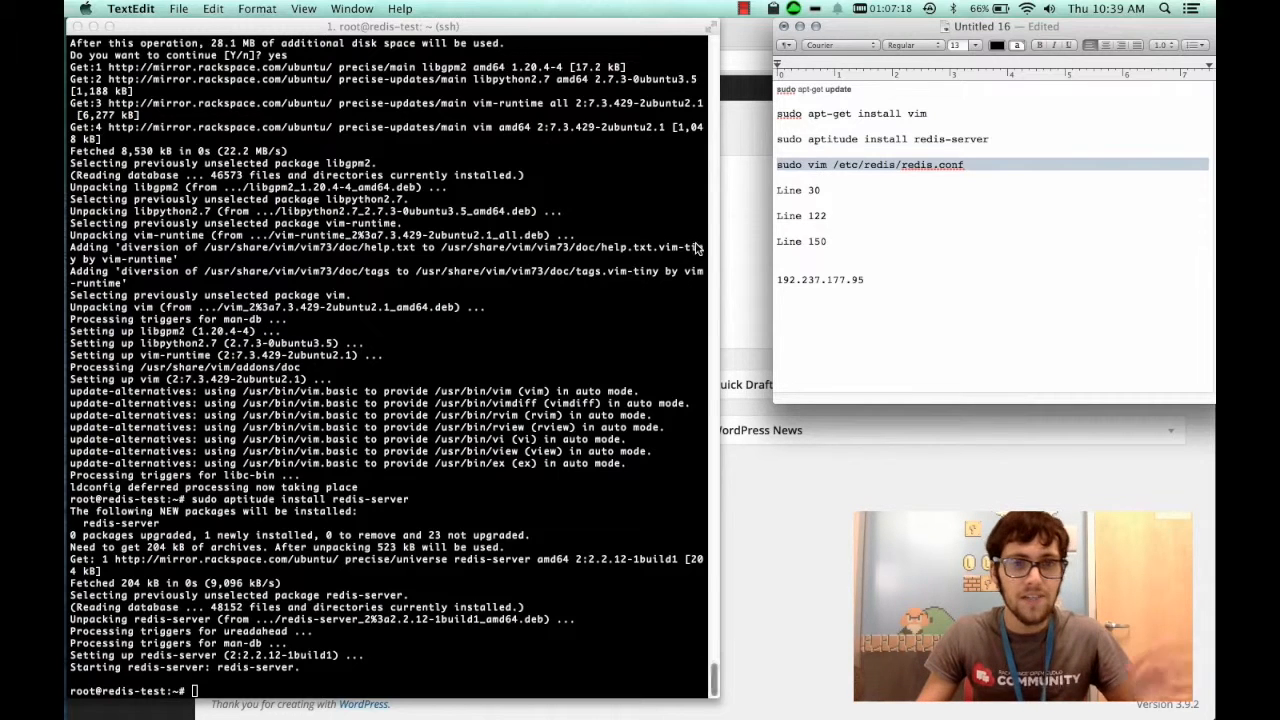
Step: Run sudo vim /etc/redis/redis.conf and scroll down to the masterauth line
{"action": "right_click", "coordinate": [870, 164]}
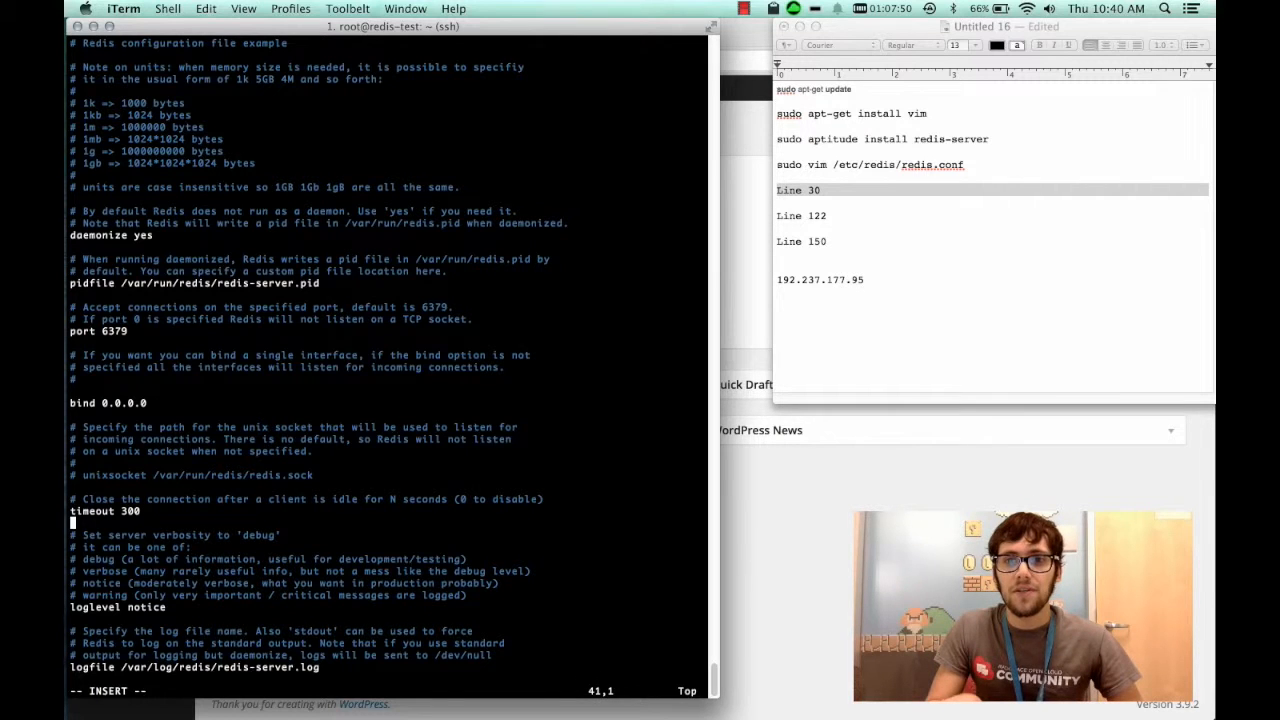
{"action": "scroll", "scroll_direction": "down", "scroll_amount": 3}
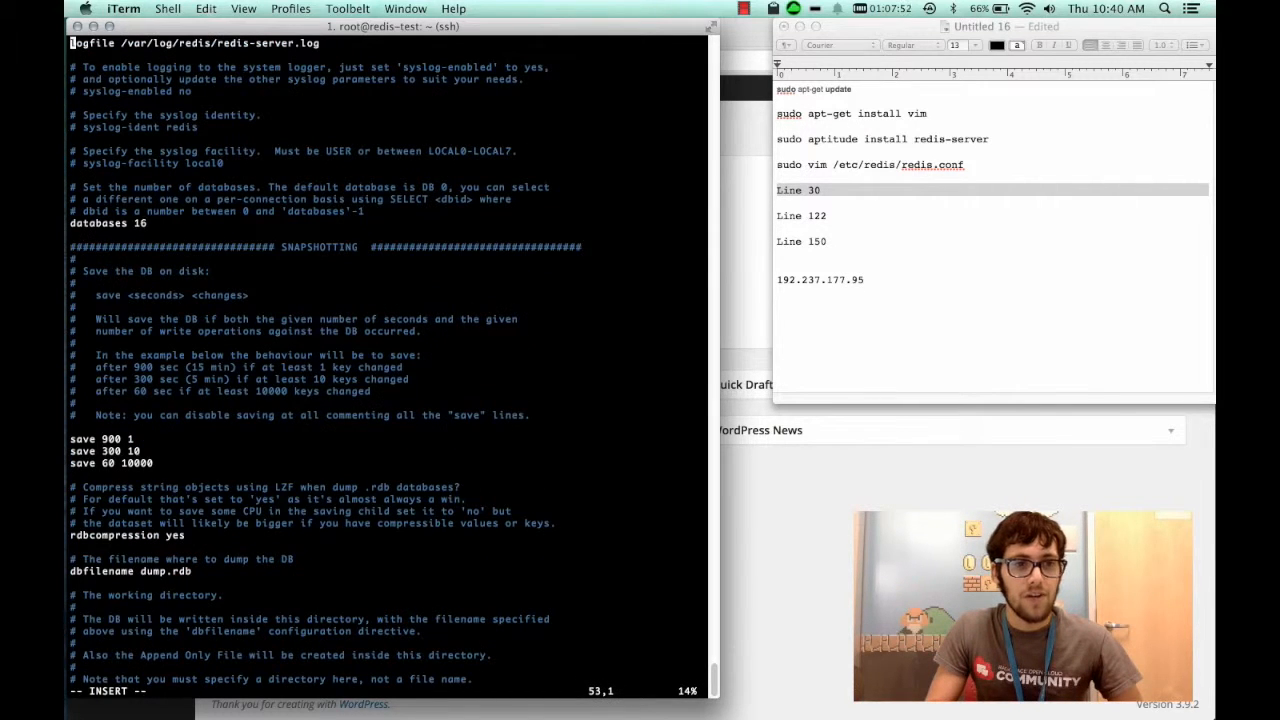
{"action": "scroll", "scroll_direction": "down", "scroll_amount": 3}
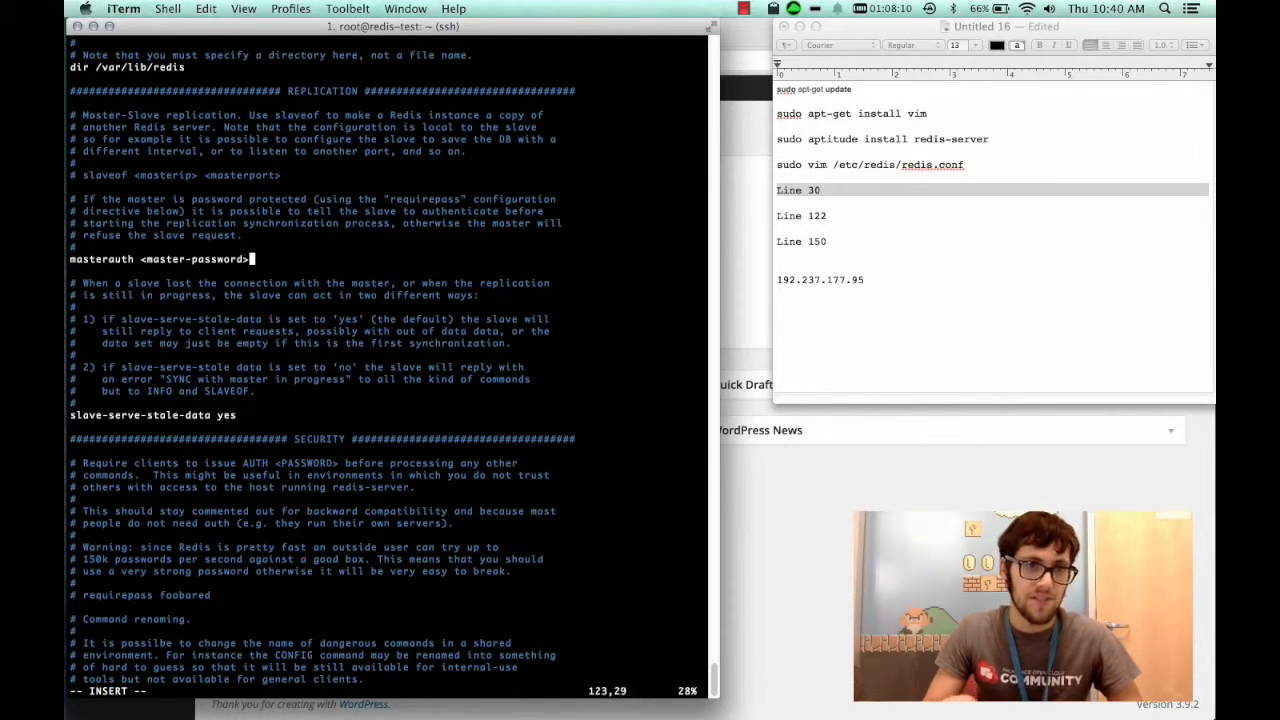
{"action": "key", "text": "BackSpace"}
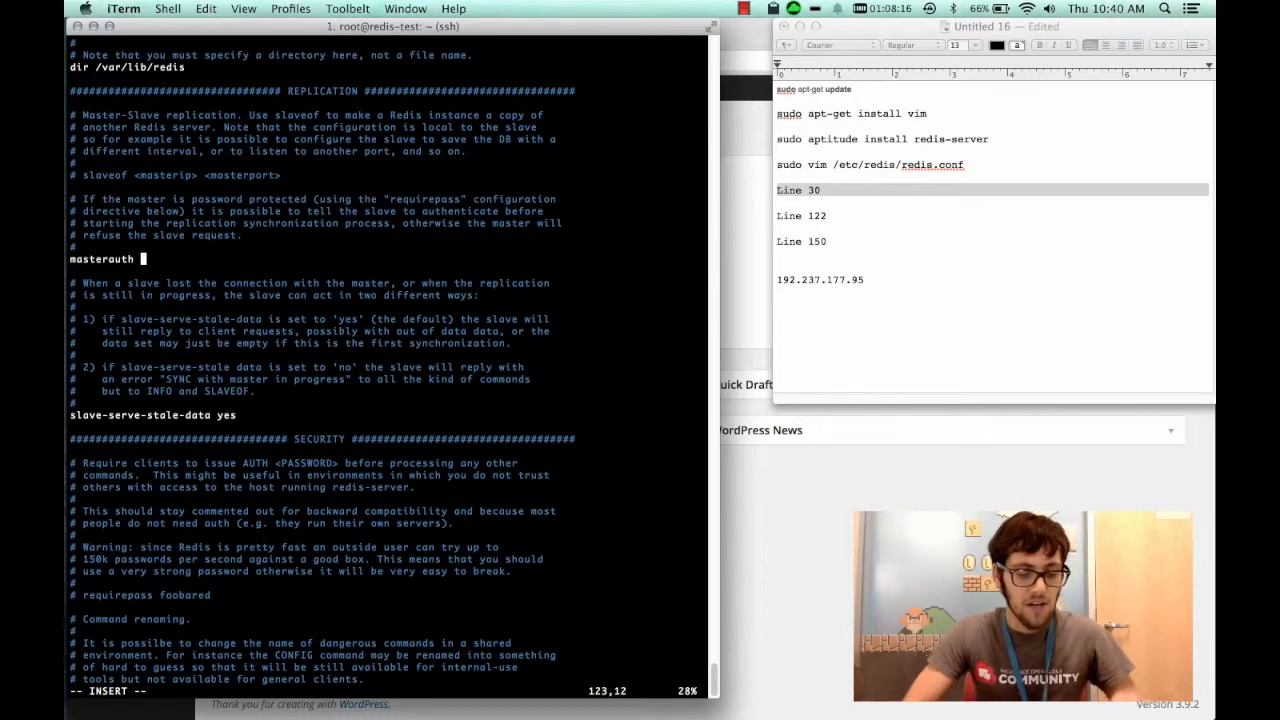
{"action": "type", "text": "worp"}
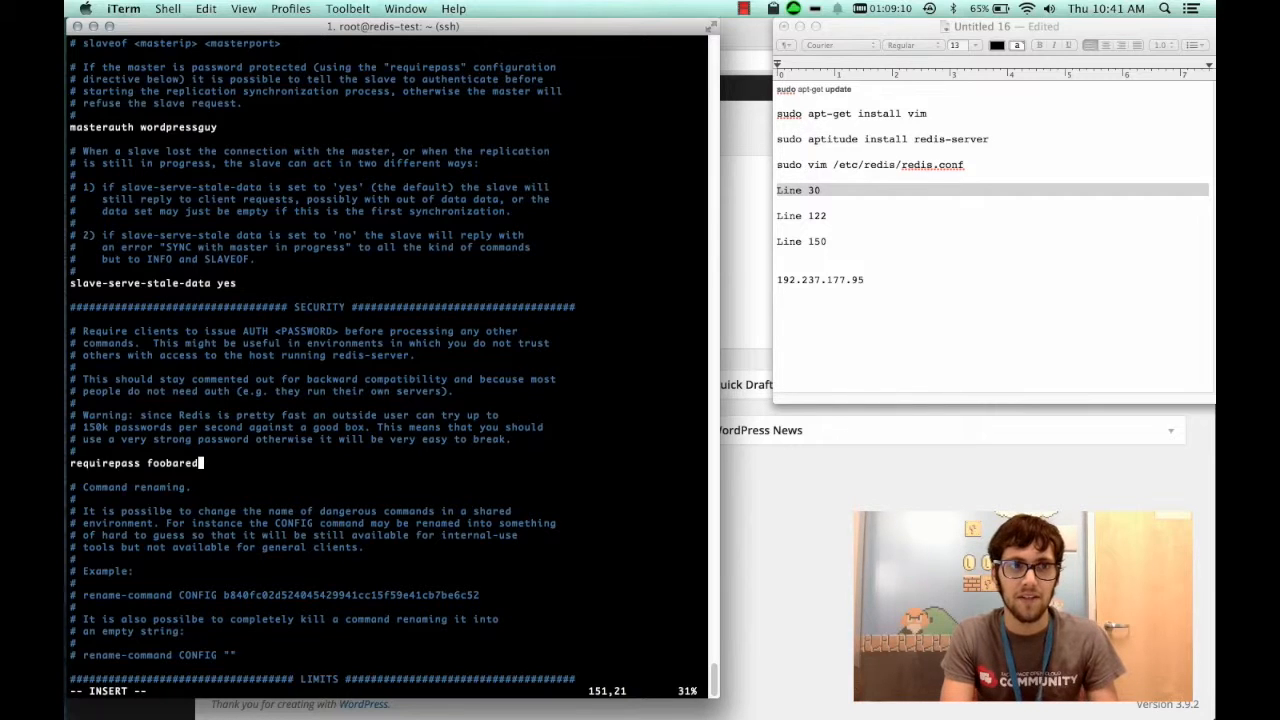
{"action": "key", "text": "BackSpace"}
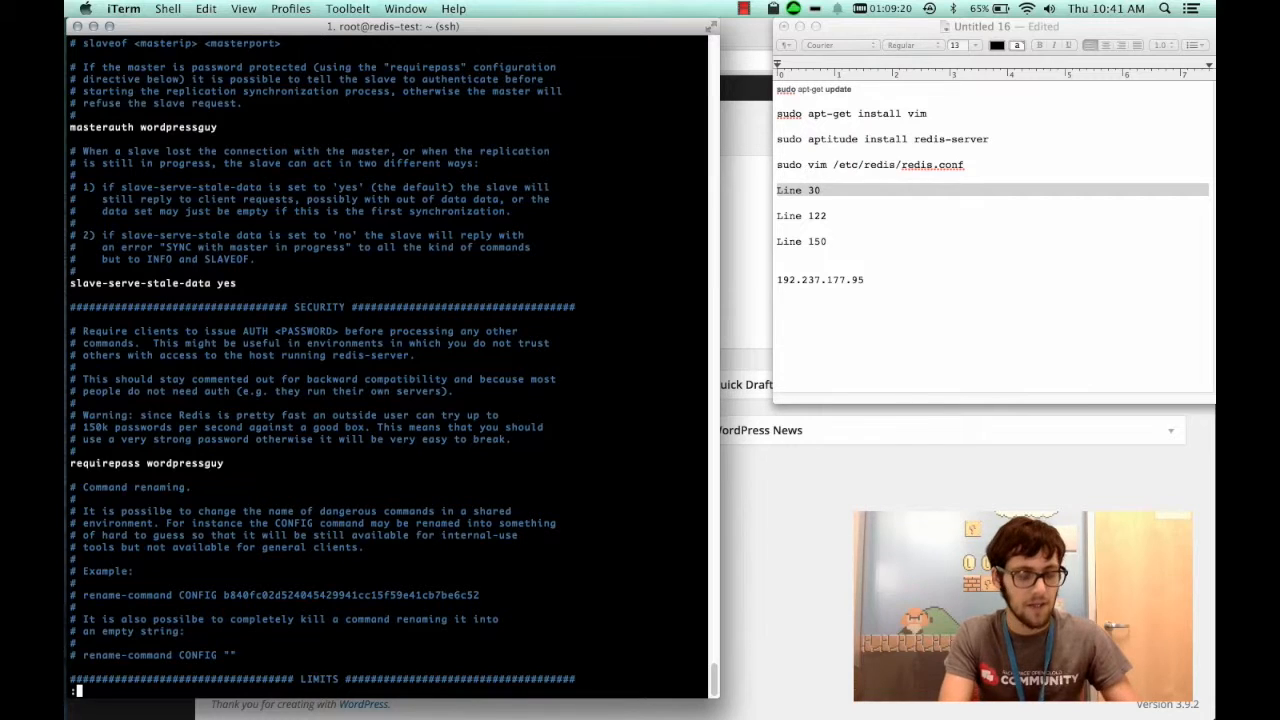
{"action": "type", "text": "wq"}
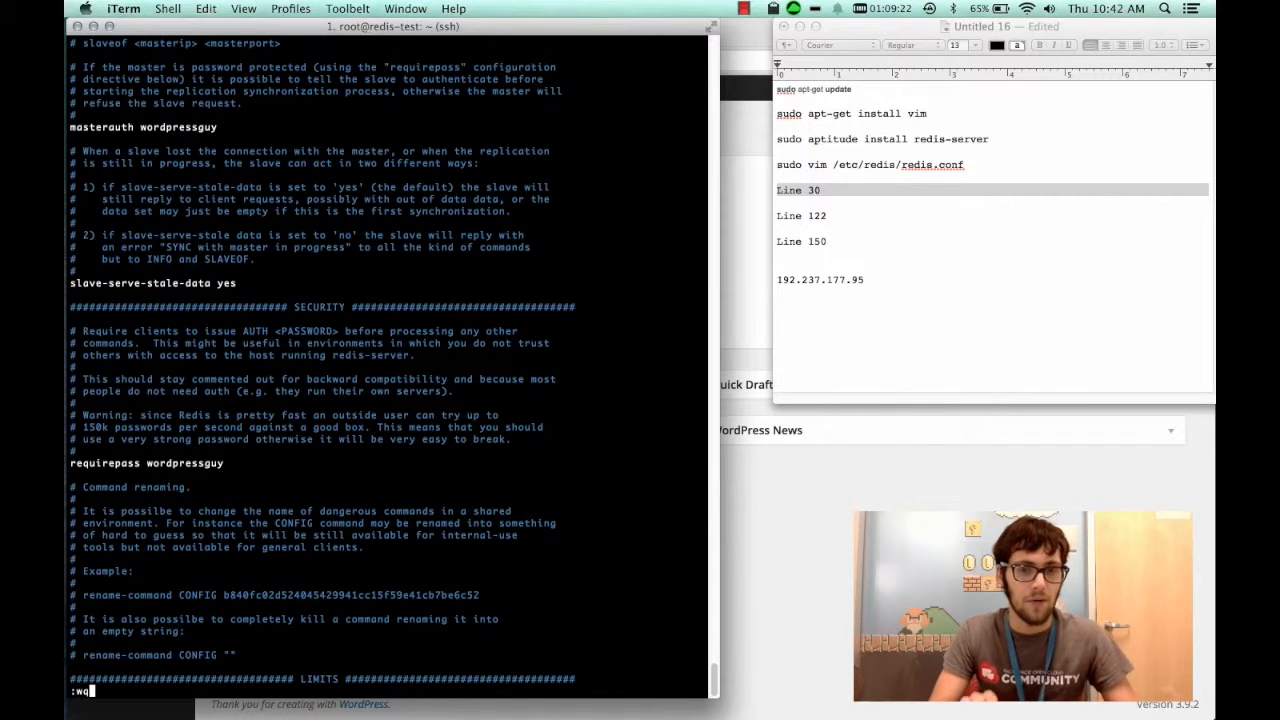
{"action": "key", "text": "Return"}
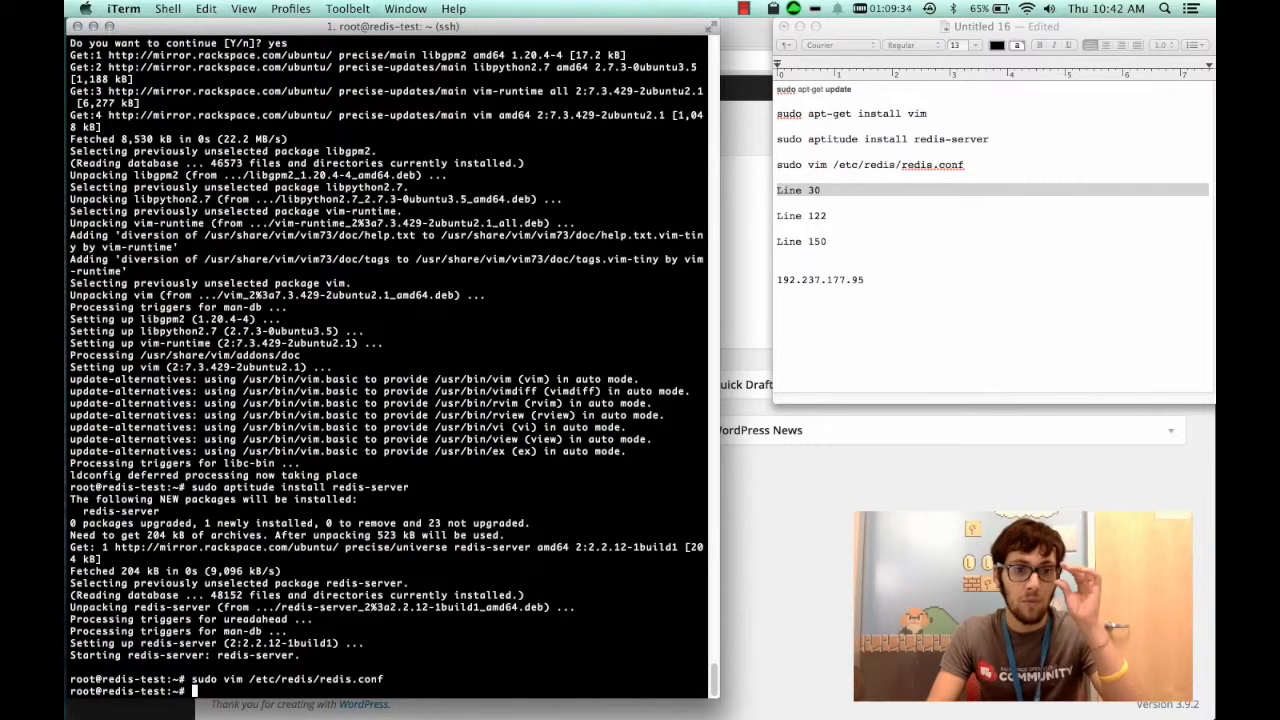
{"action": "type", "text": "rdpresssite.com/wp-admin/"}
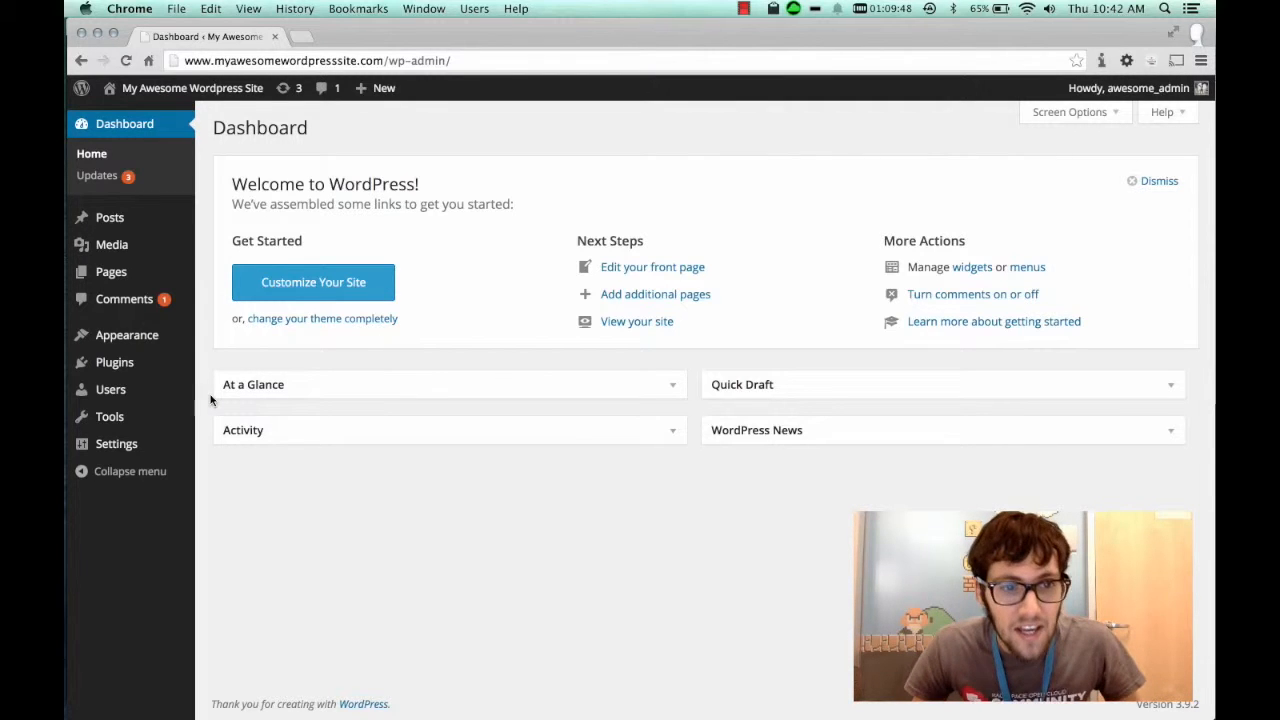
{"action": "mouse_move", "coordinate": [126, 336]}
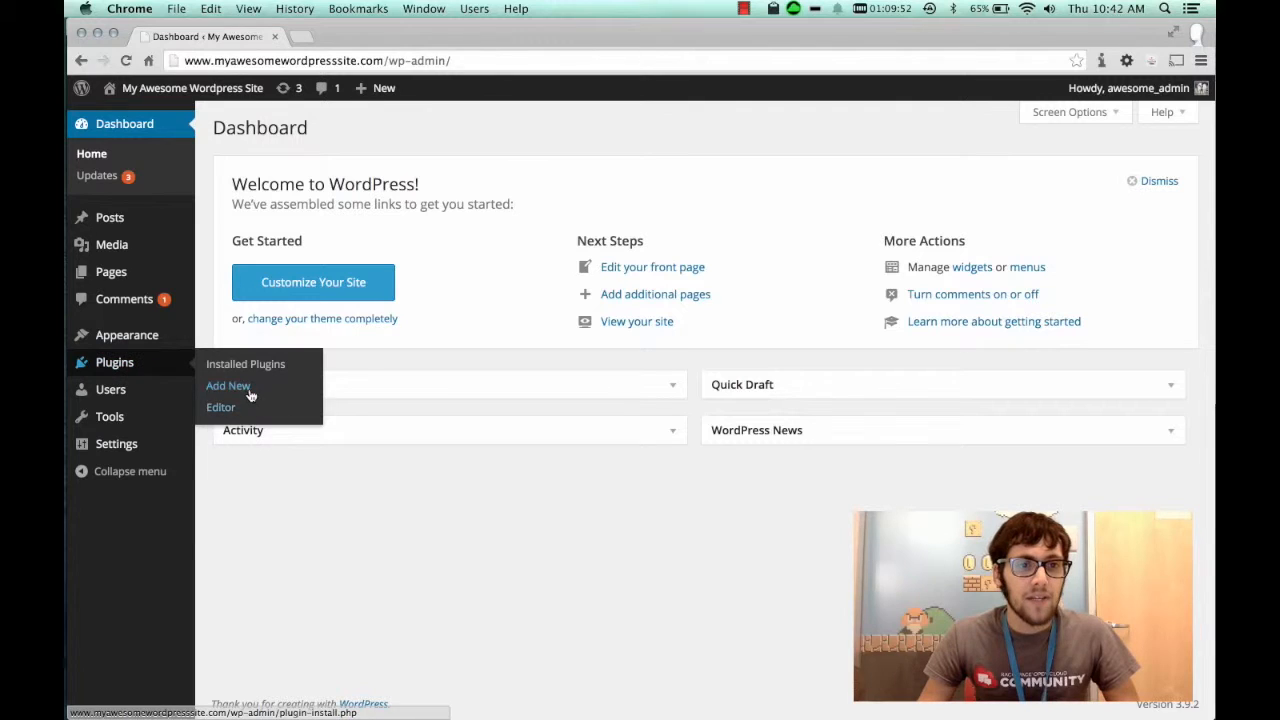
Step: Search the Add Plugins directory for 'redis cache' and pick wp-redis-cache
{"action": "left_click", "coordinate": [228, 386]}
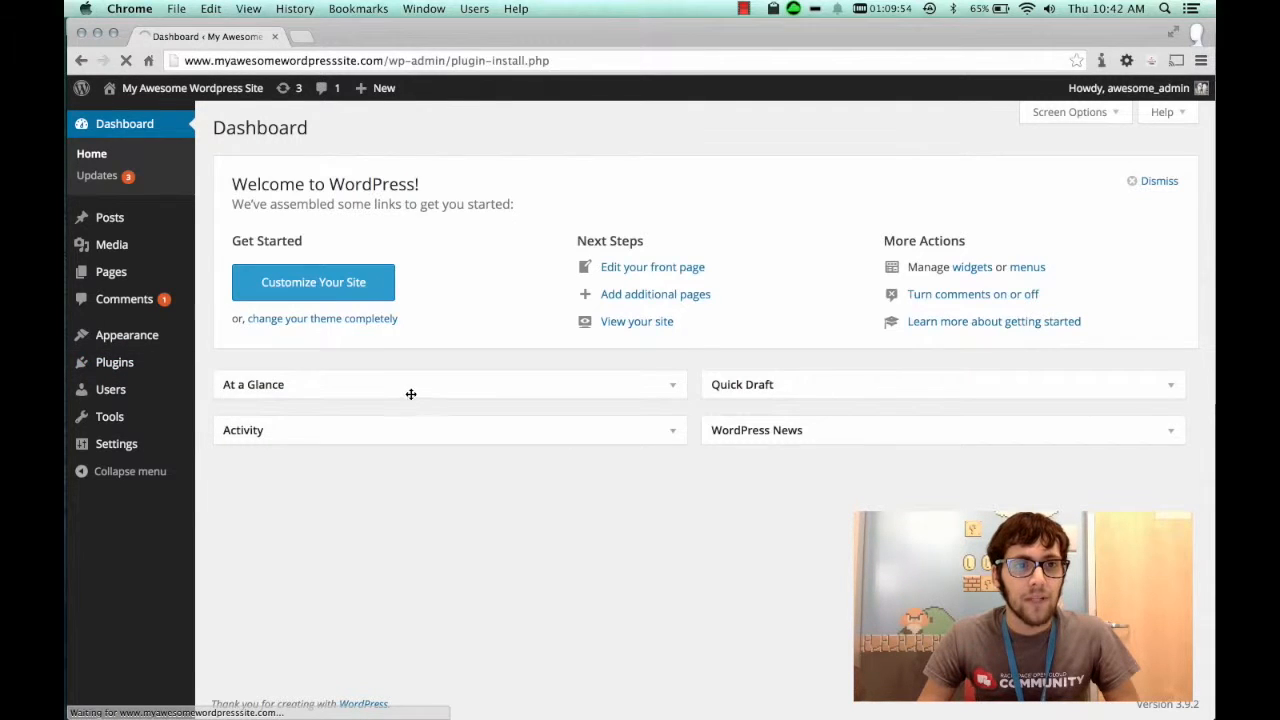
{"action": "left_click", "coordinate": [100, 356]}
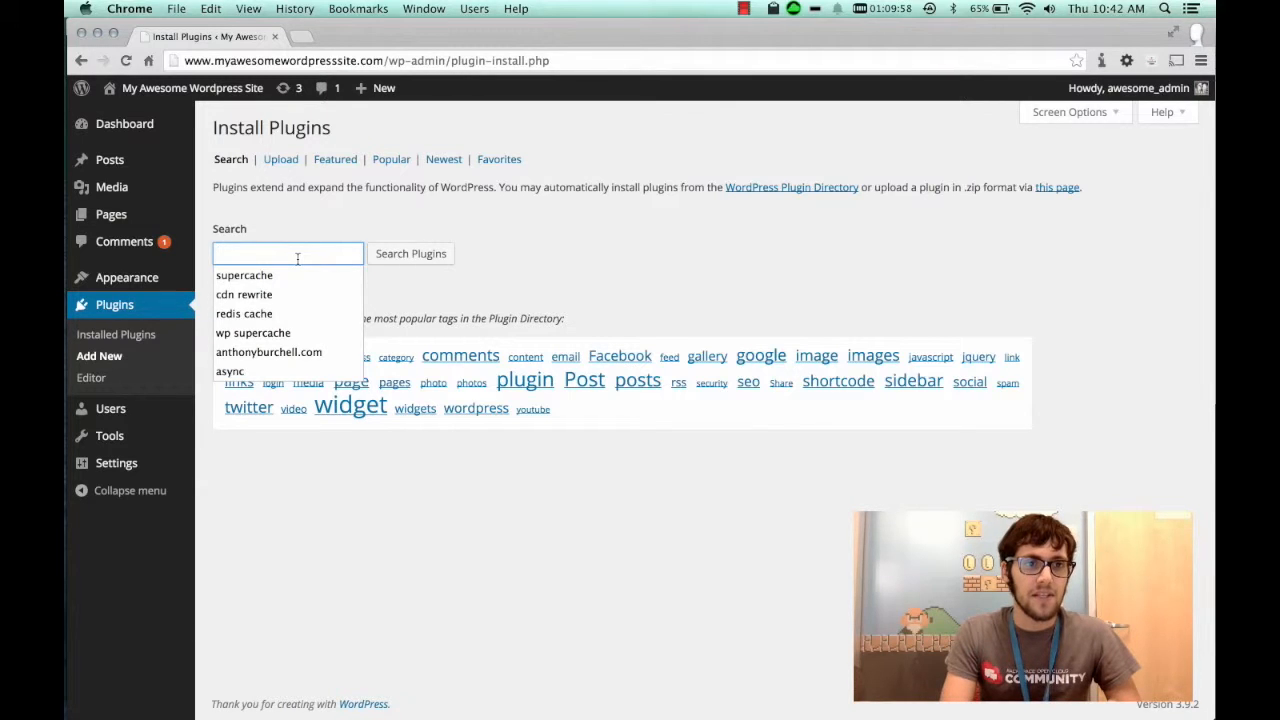
{"action": "type", "text": "redis cache"}
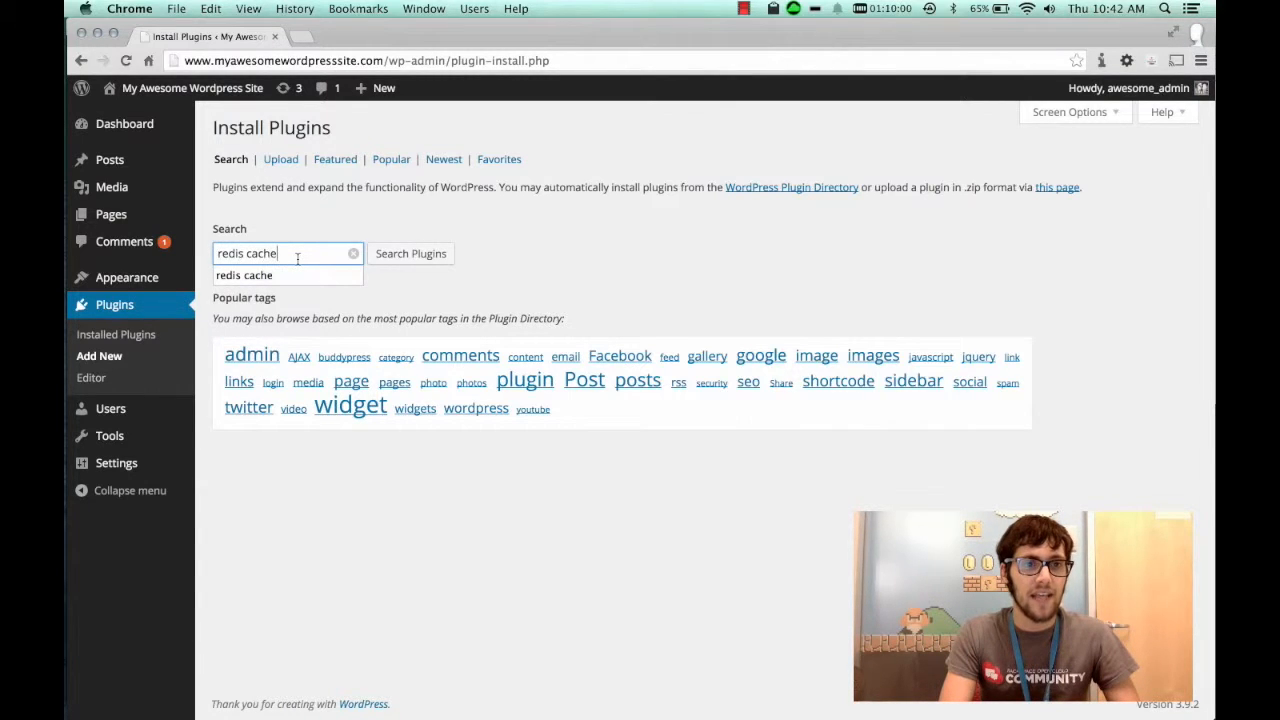
{"action": "left_click", "coordinate": [410, 252]}
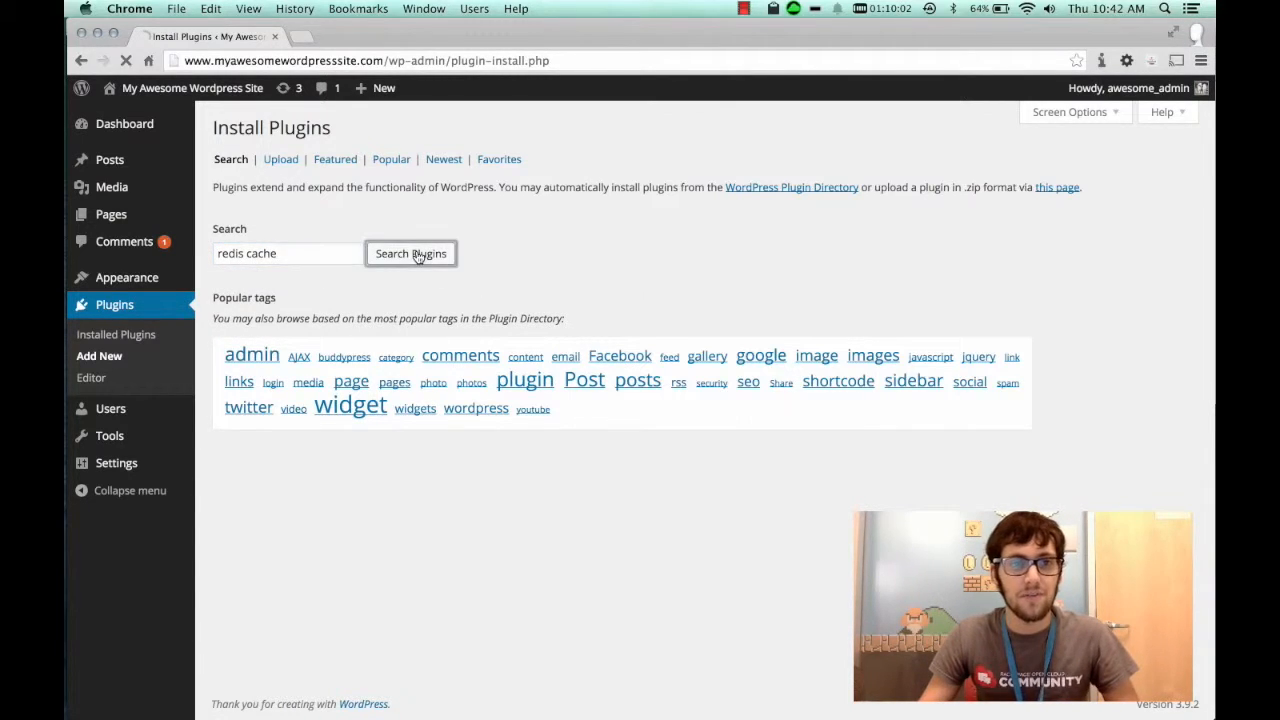
{"action": "left_click", "coordinate": [410, 252]}
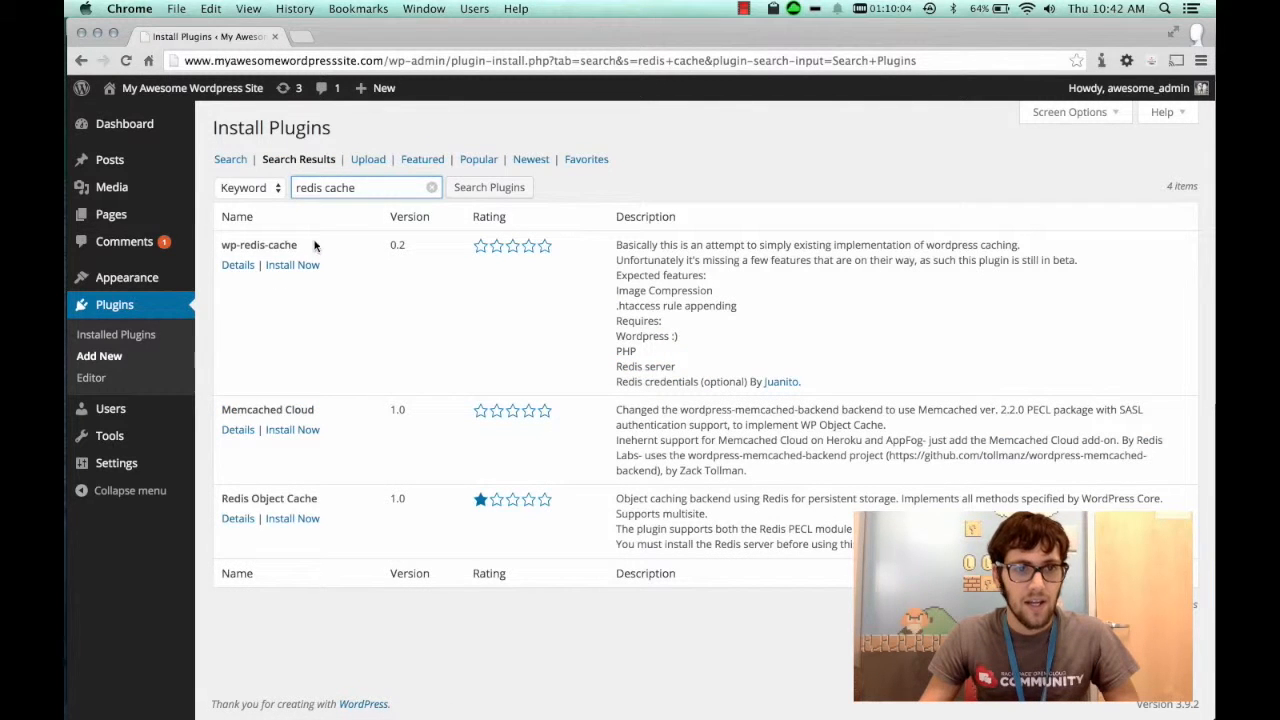
{"action": "double_click", "coordinate": [260, 244]}
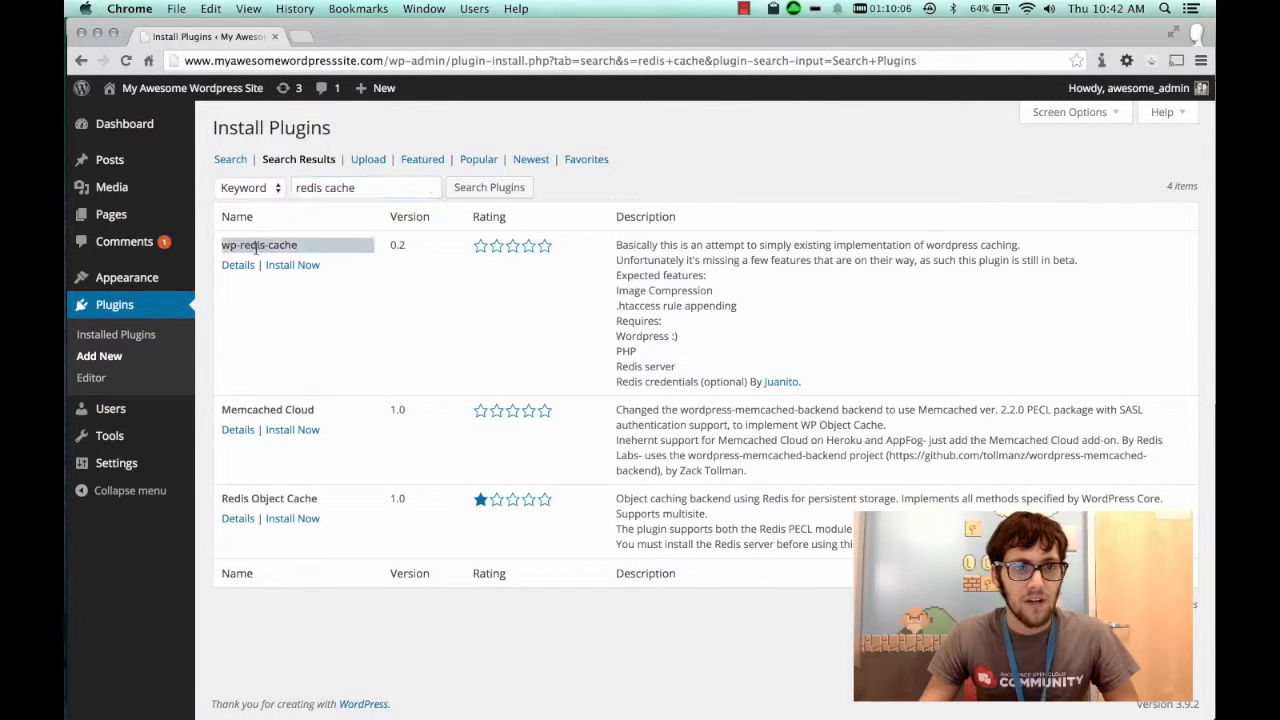
Step: Install wp-redis-cache, confirm, and activate it as Redis Cache
{"action": "left_click", "coordinate": [292, 264]}
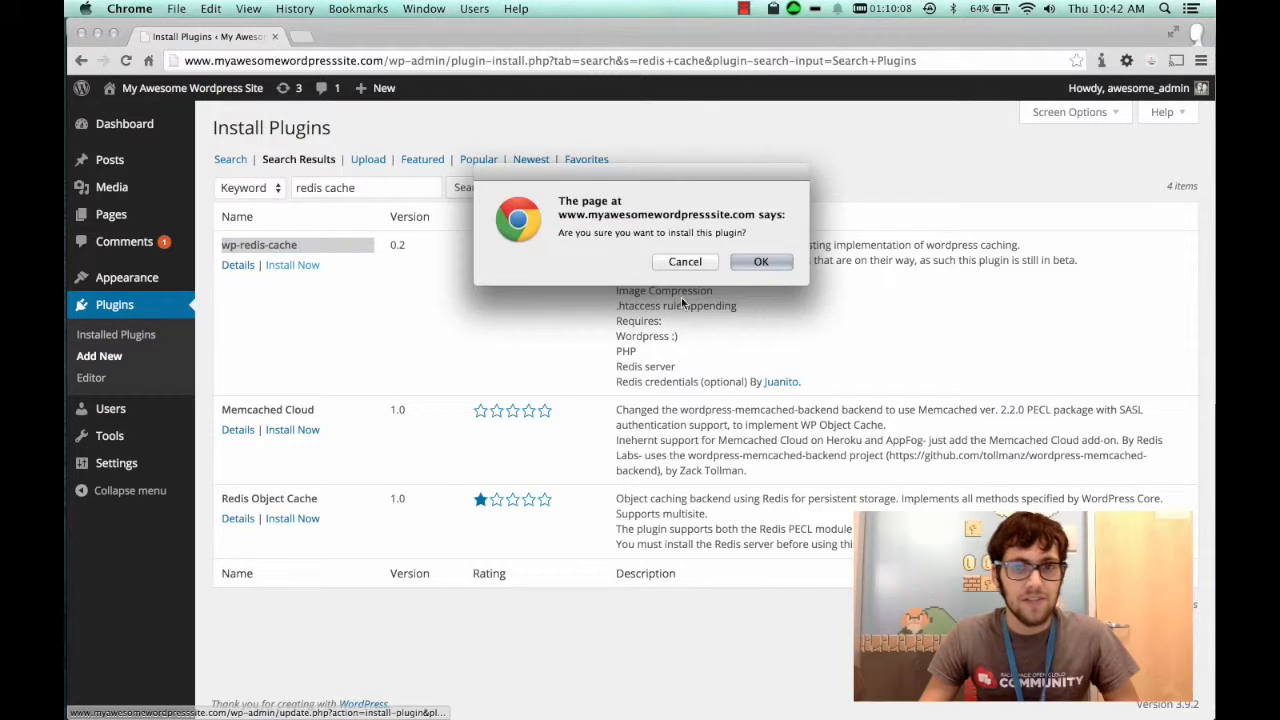
{"action": "left_click", "coordinate": [760, 260]}
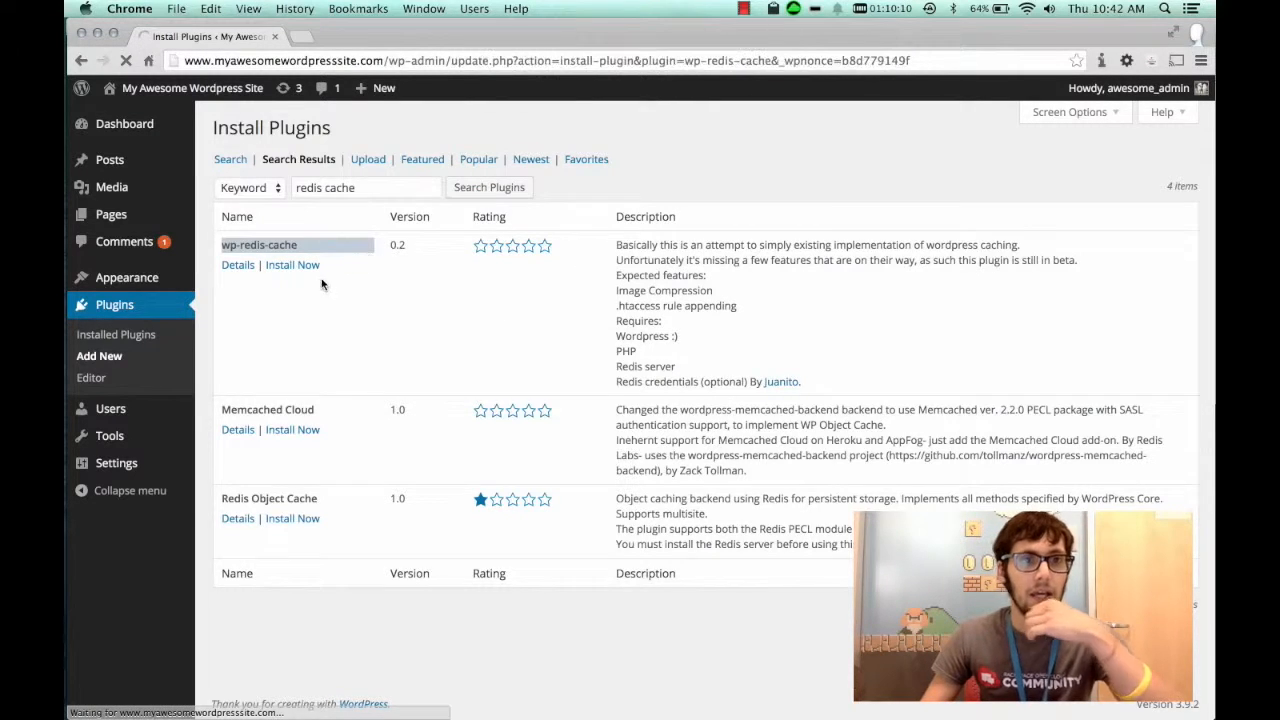
{"action": "left_click", "coordinate": [292, 264]}
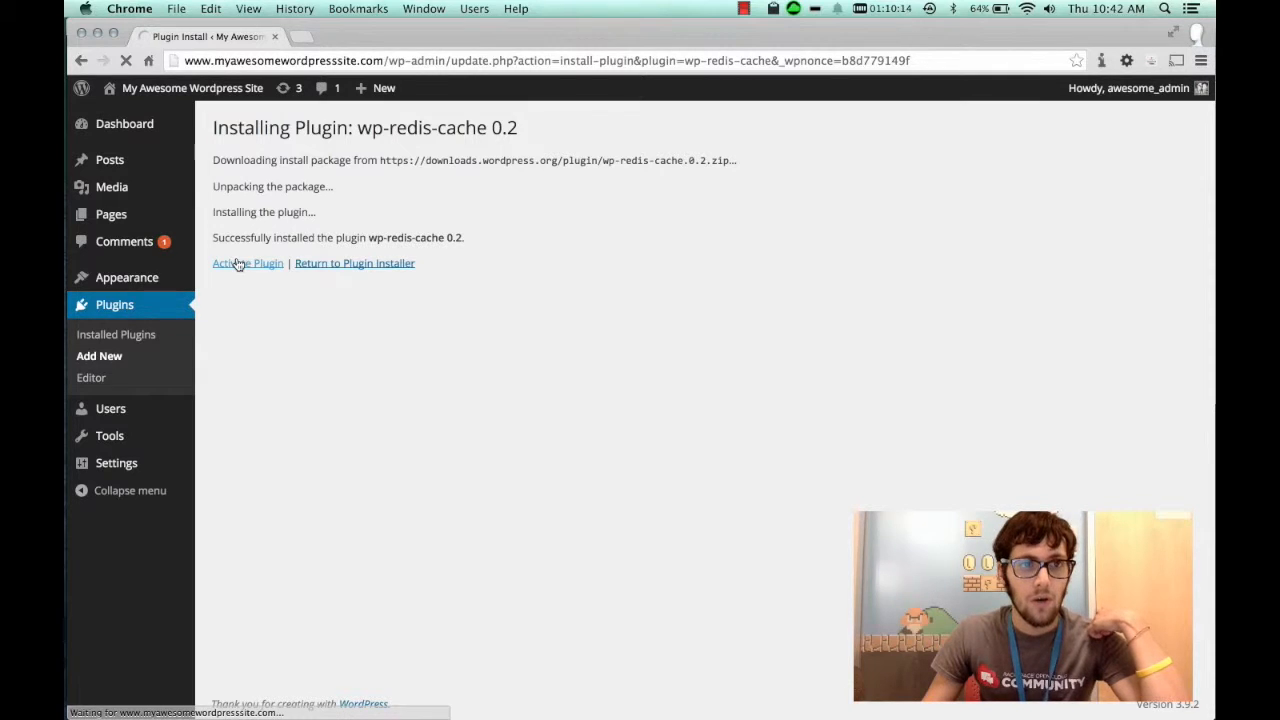
{"action": "left_click", "coordinate": [248, 264]}
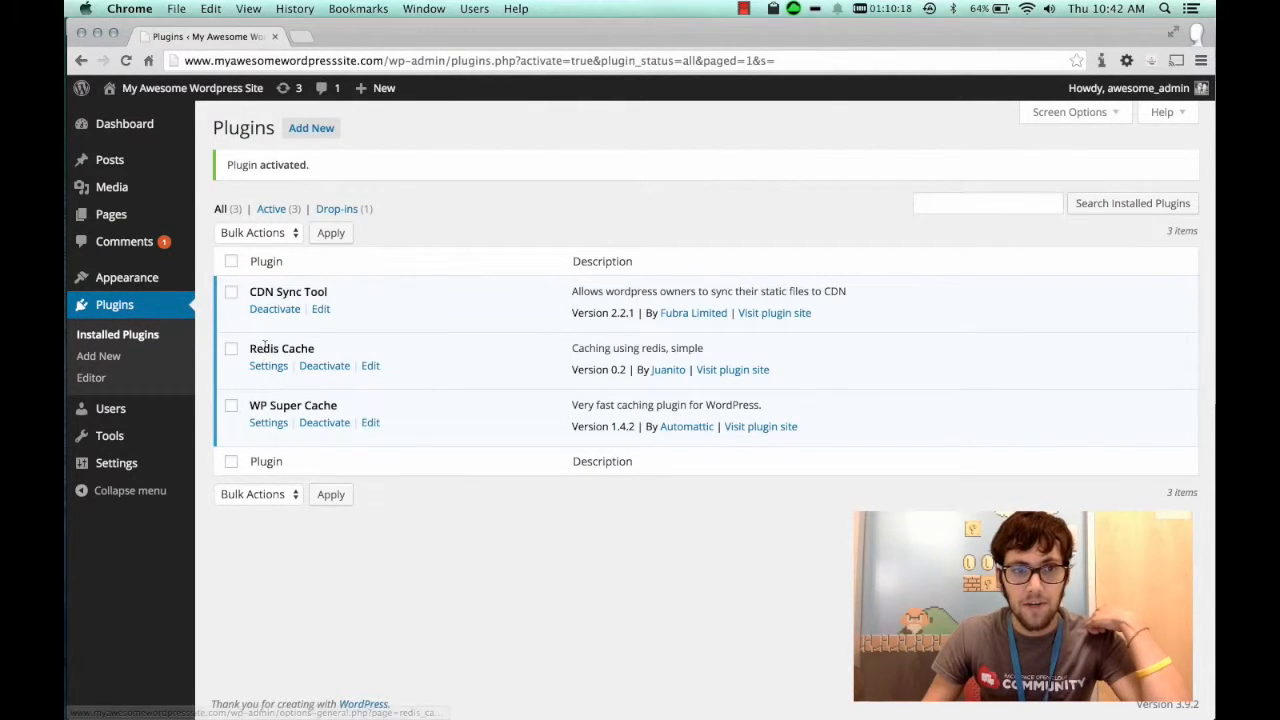
Step: In Redis Cache settings enter server 192.237.177.95, instance 0 and port 6379
{"action": "left_click", "coordinate": [268, 364]}
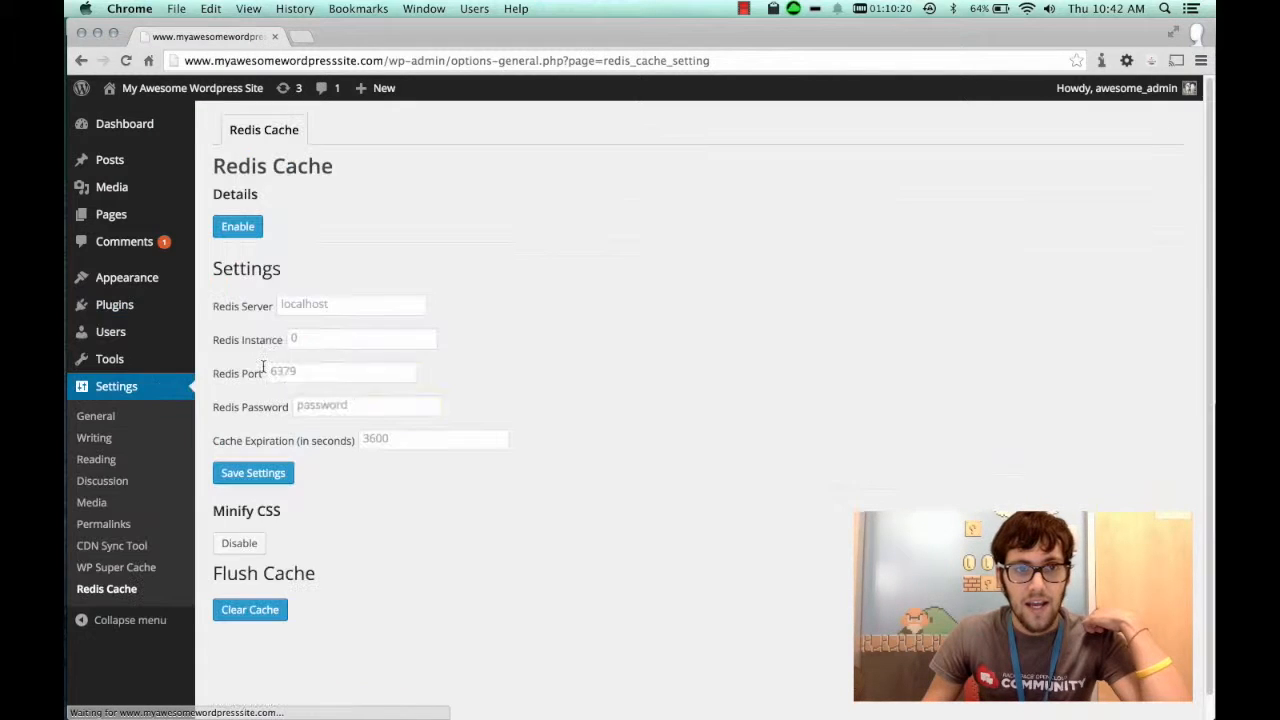
{"action": "left_click", "coordinate": [340, 372]}
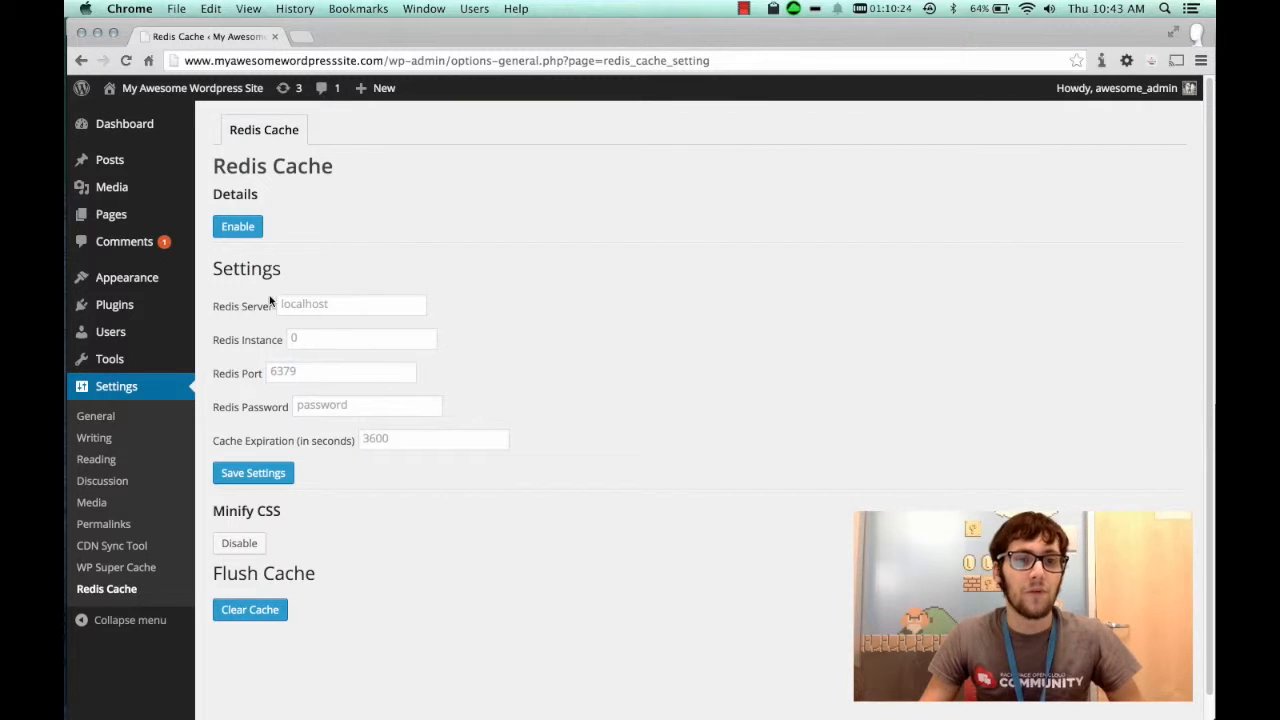
{"action": "left_click", "coordinate": [350, 304]}
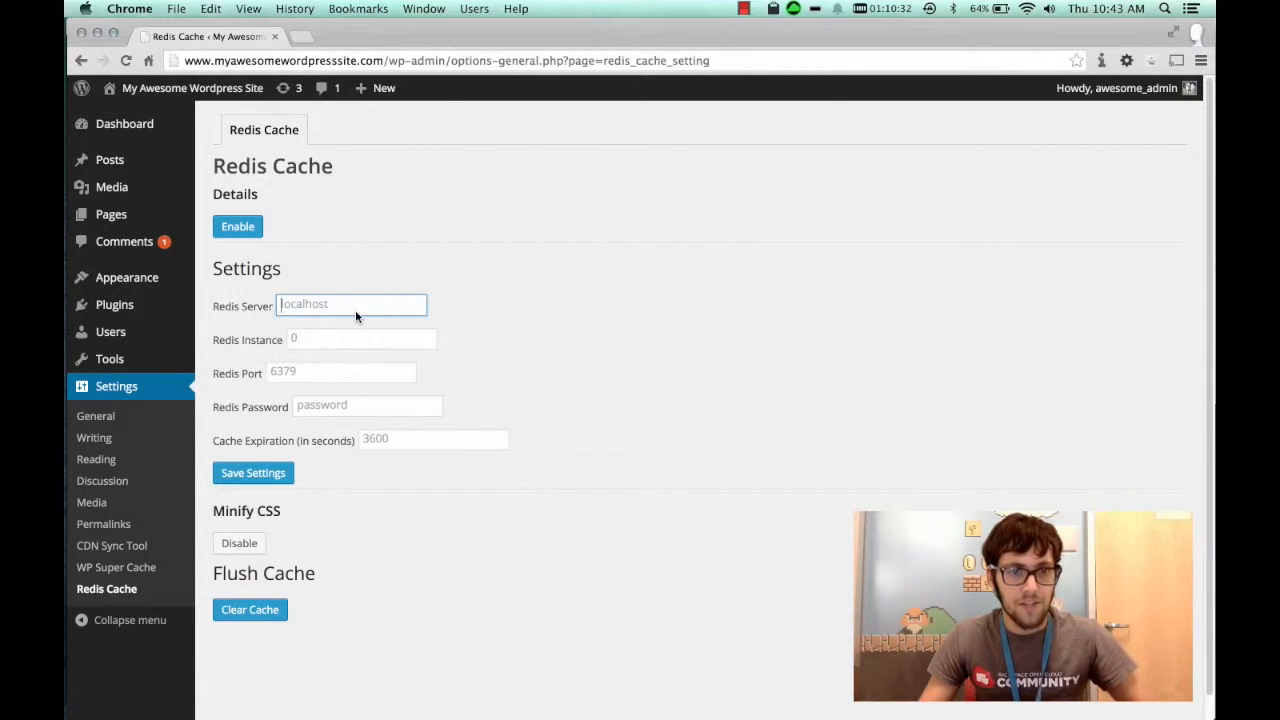
{"action": "type", "text": "77.95"}
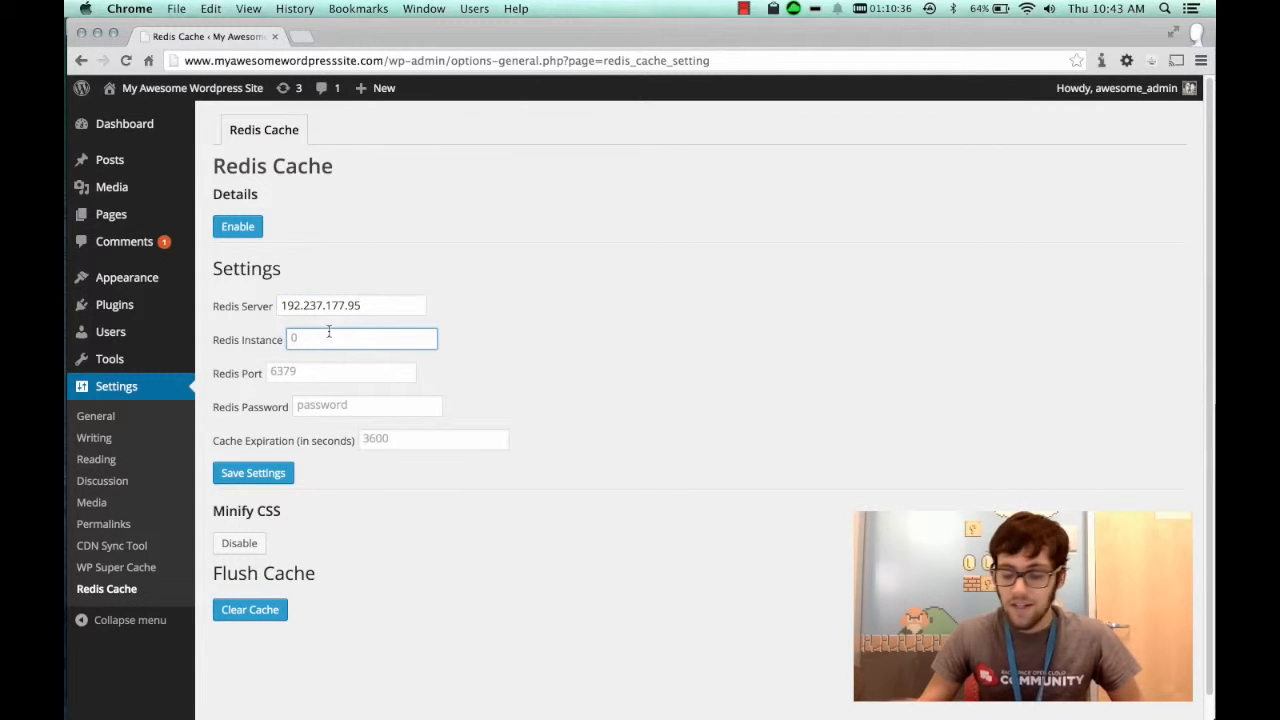
{"action": "type", "text": "0"}
{"action": "left_click", "coordinate": [340, 372]}
{"action": "type", "text": "6"}
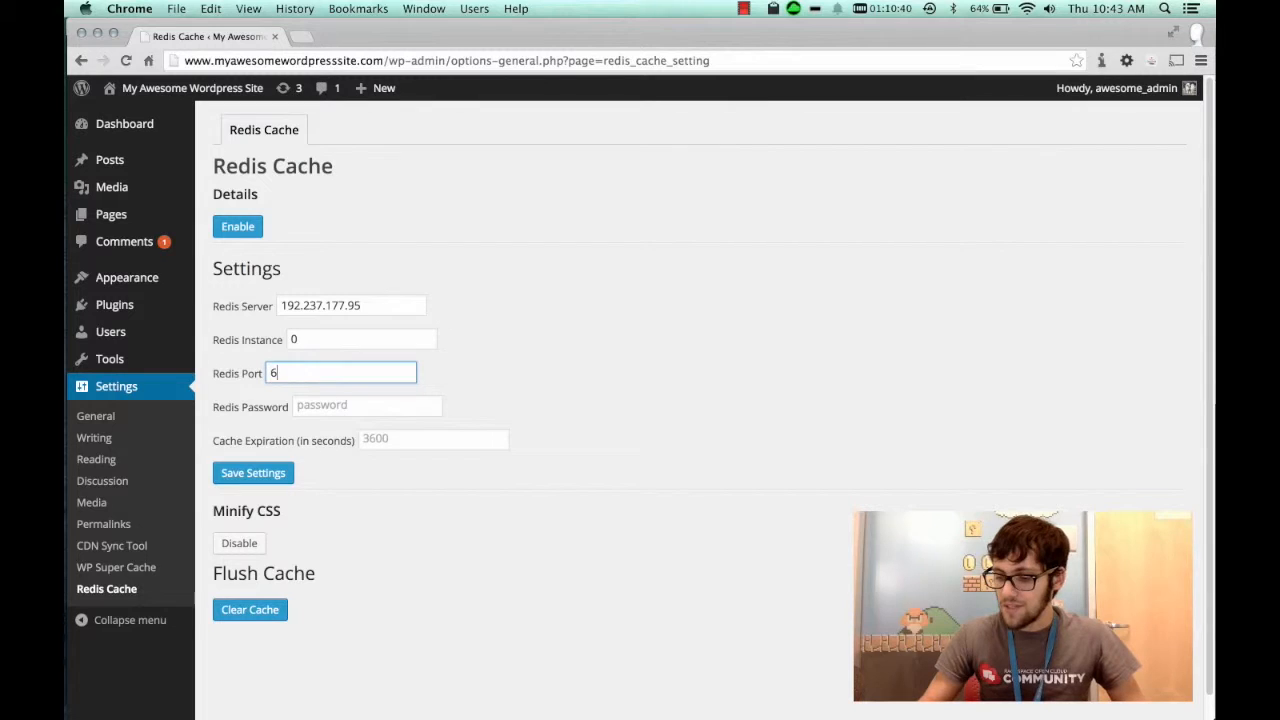
{"action": "type", "text": "379"}
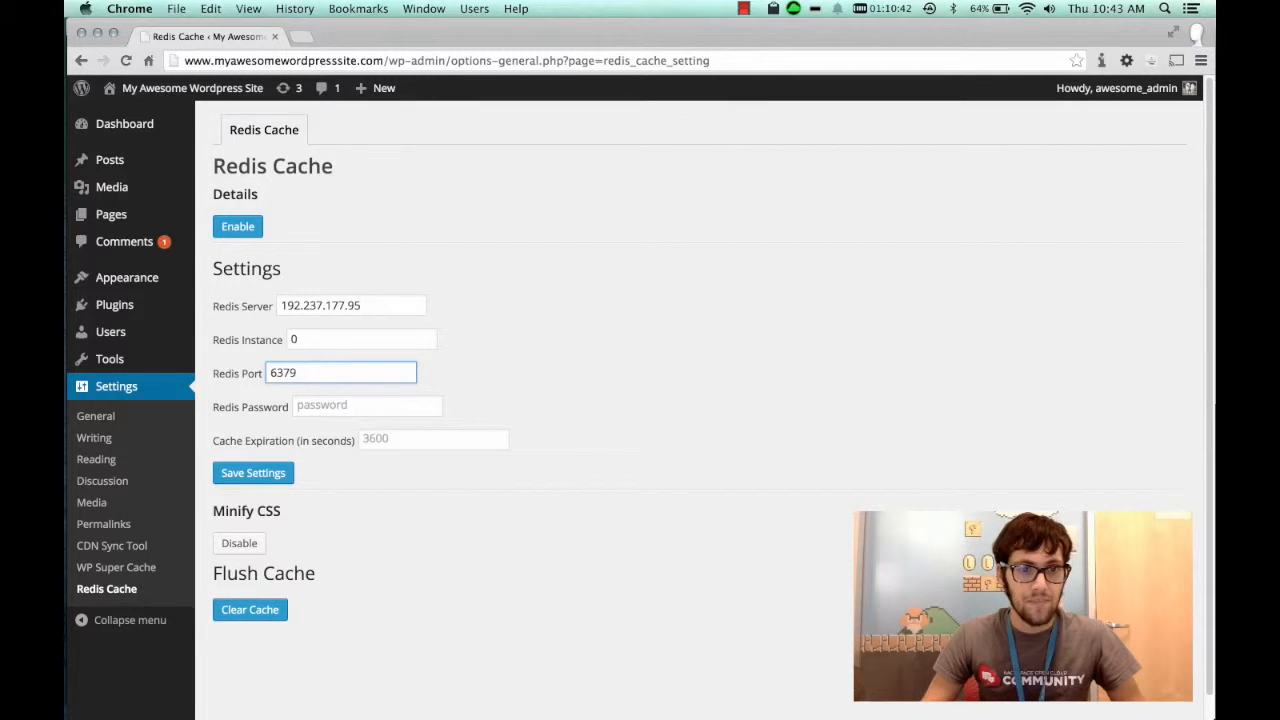
Step: Enter the Redis password and a cache expiration of 3600 seconds
{"action": "left_click", "coordinate": [368, 404]}
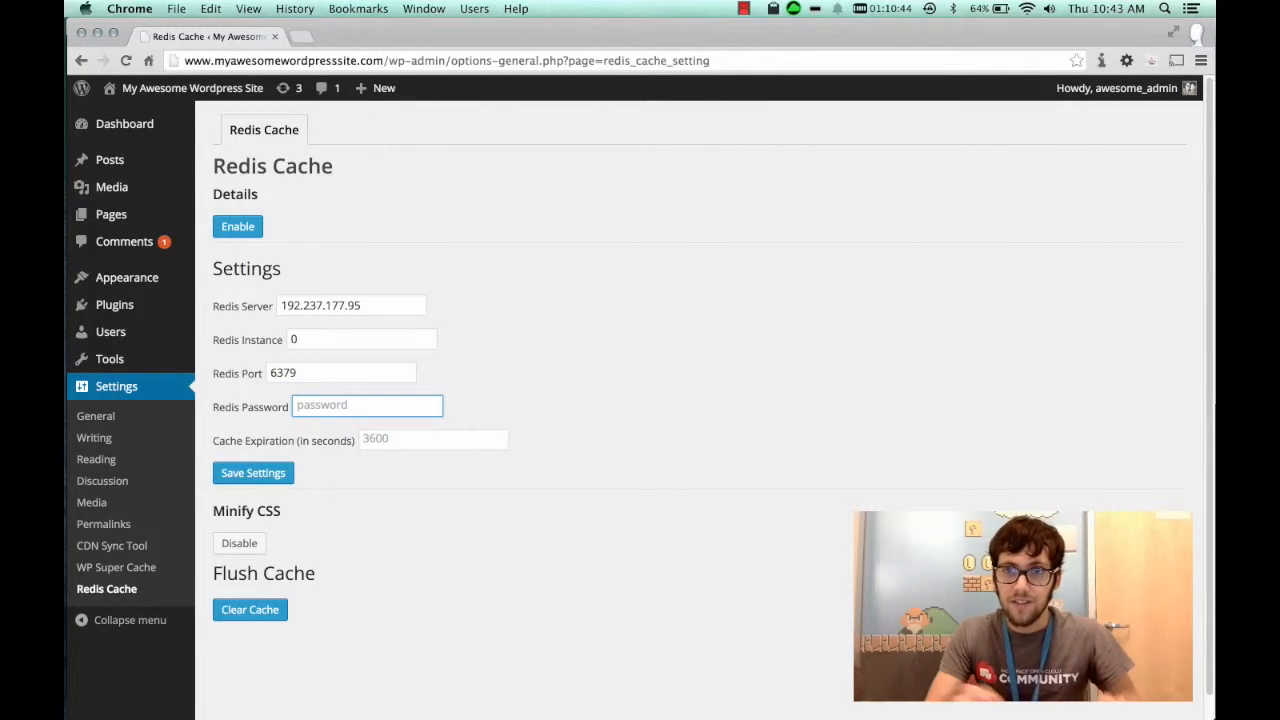
{"action": "type", "text": "*"}
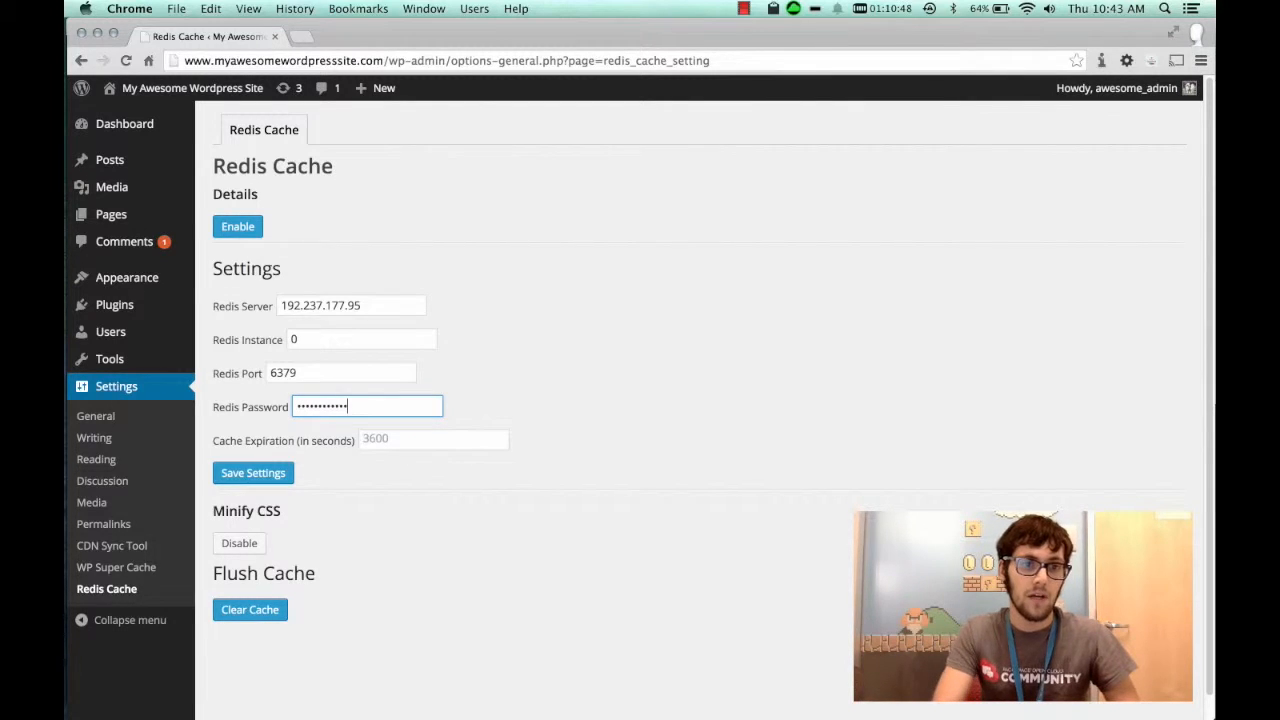
{"action": "left_click", "coordinate": [432, 440]}
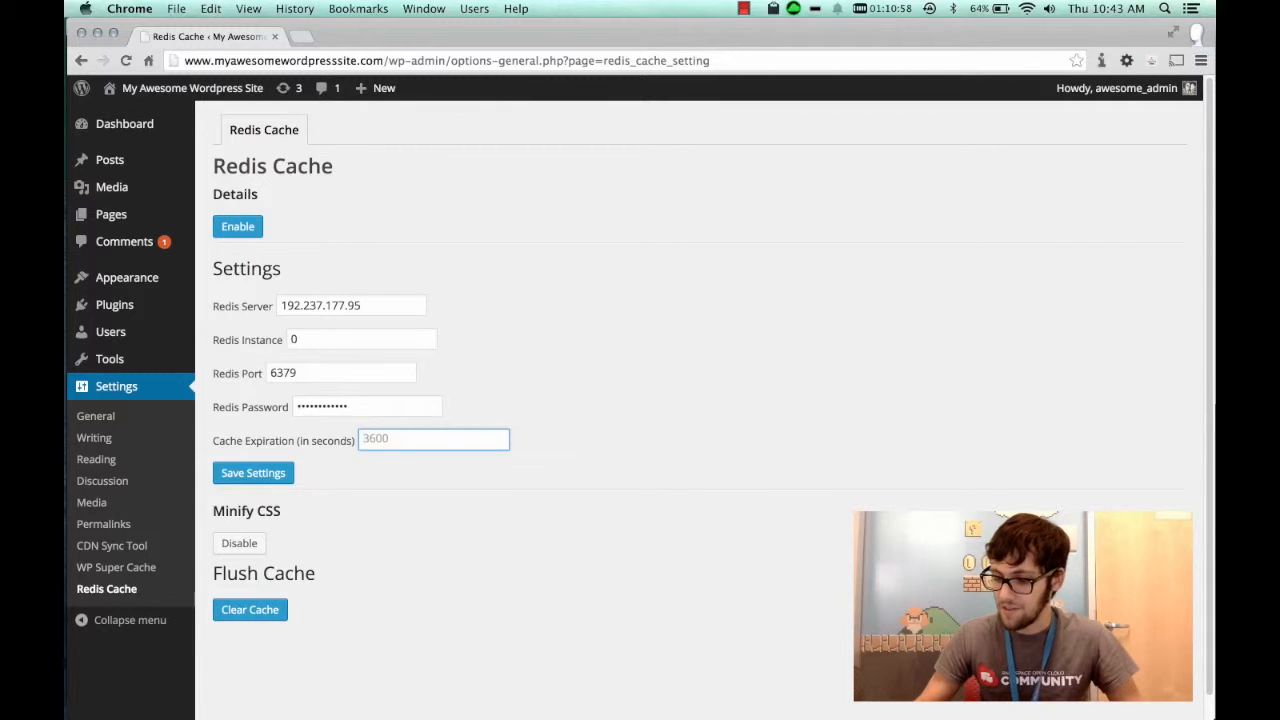
{"action": "type", "text": "3600"}
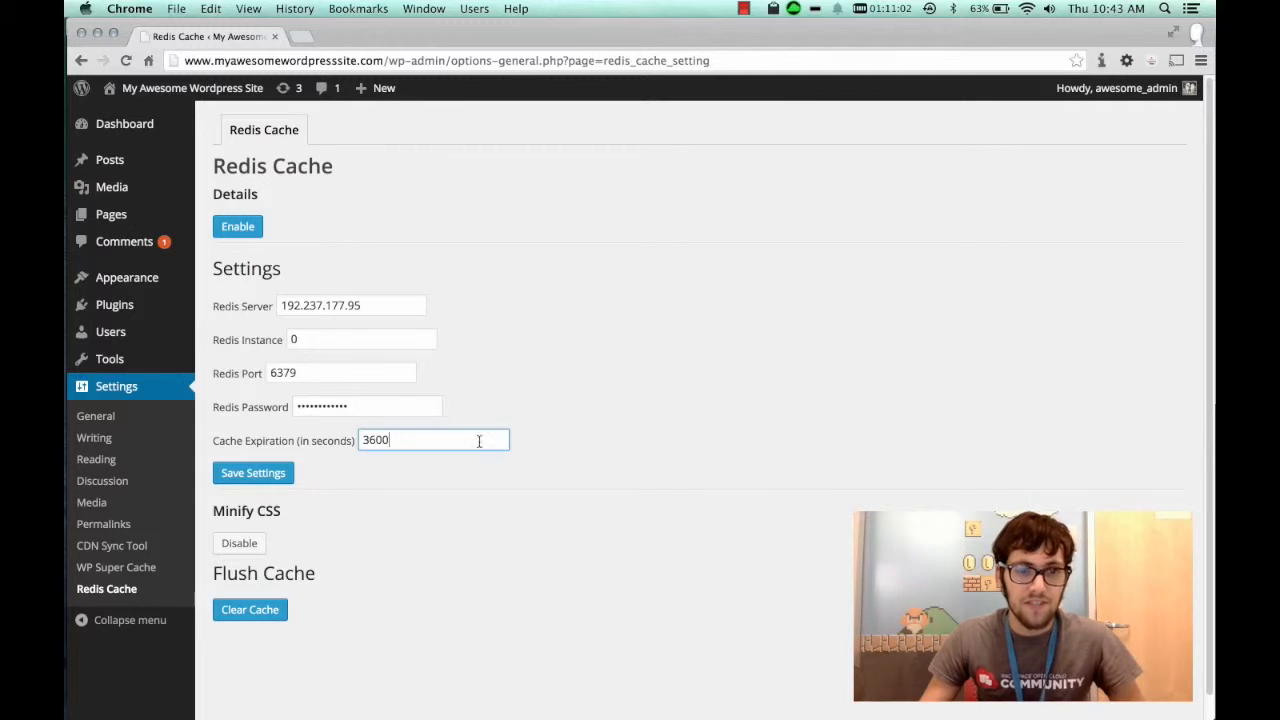
{"action": "mouse_move", "coordinate": [660, 374]}
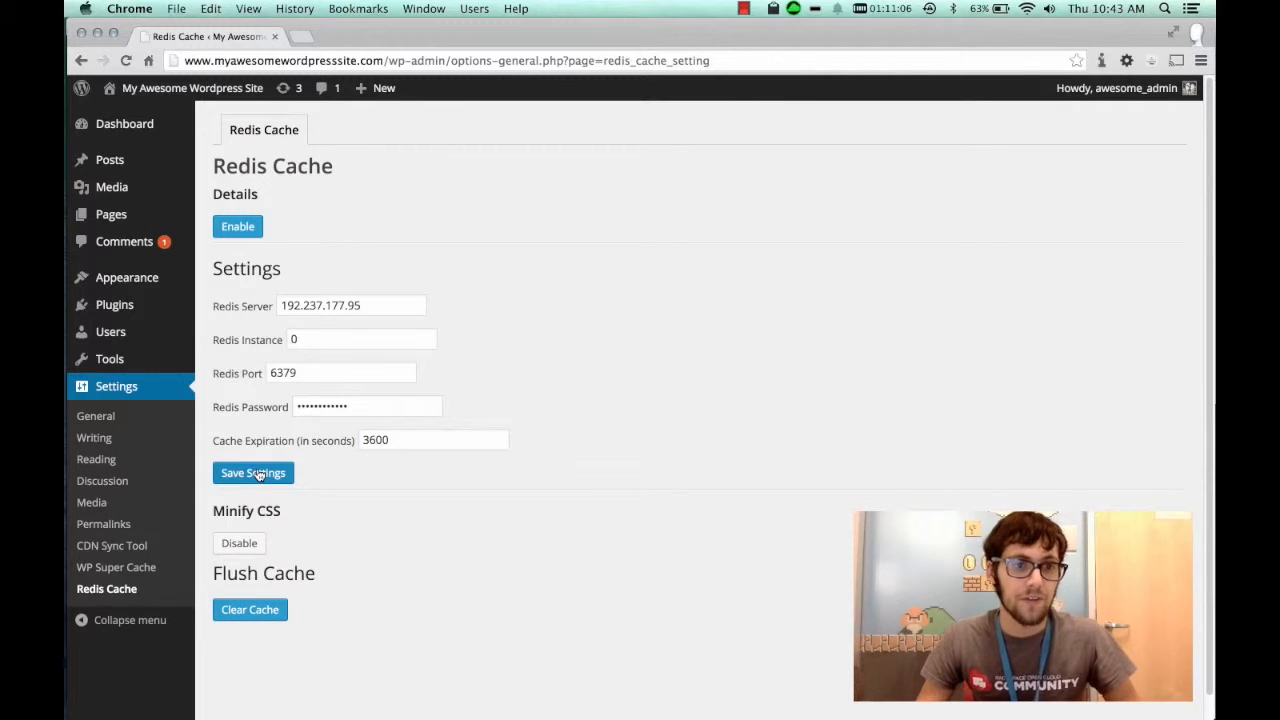
Step: Save the Redis settings and enable caching so the button reads Disable
{"action": "left_click", "coordinate": [252, 472]}
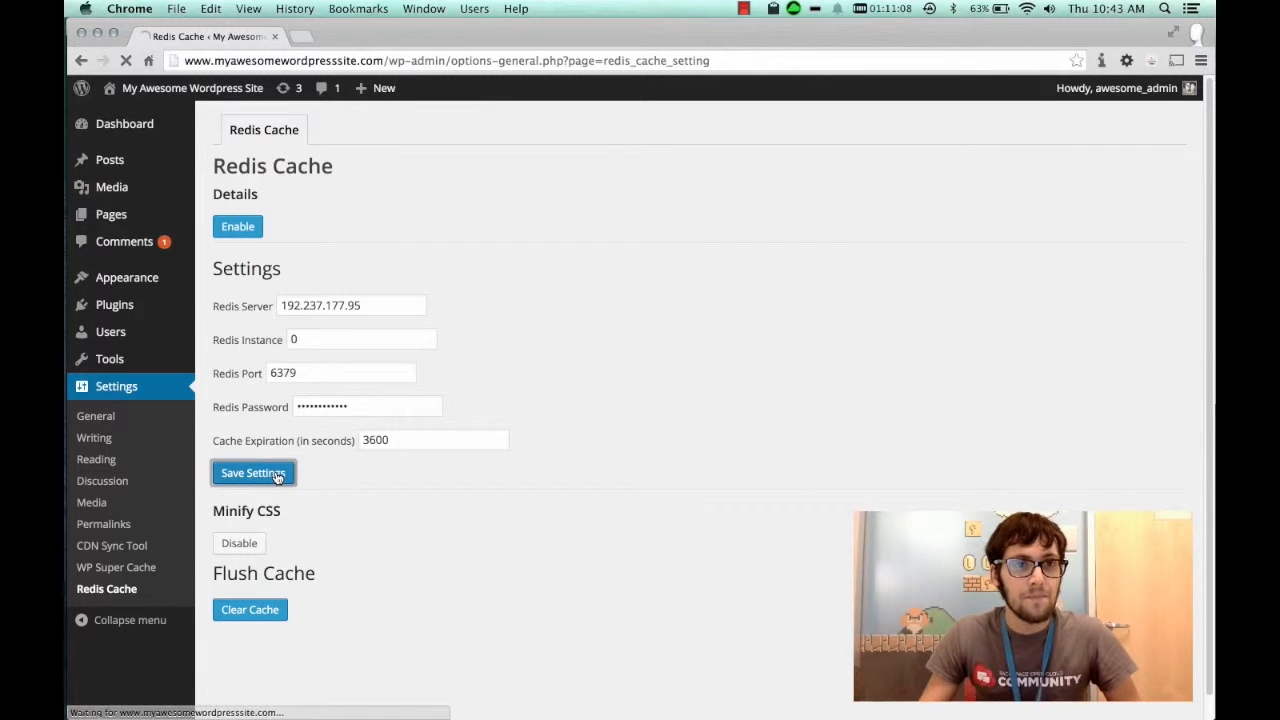
{"action": "left_click", "coordinate": [252, 472]}
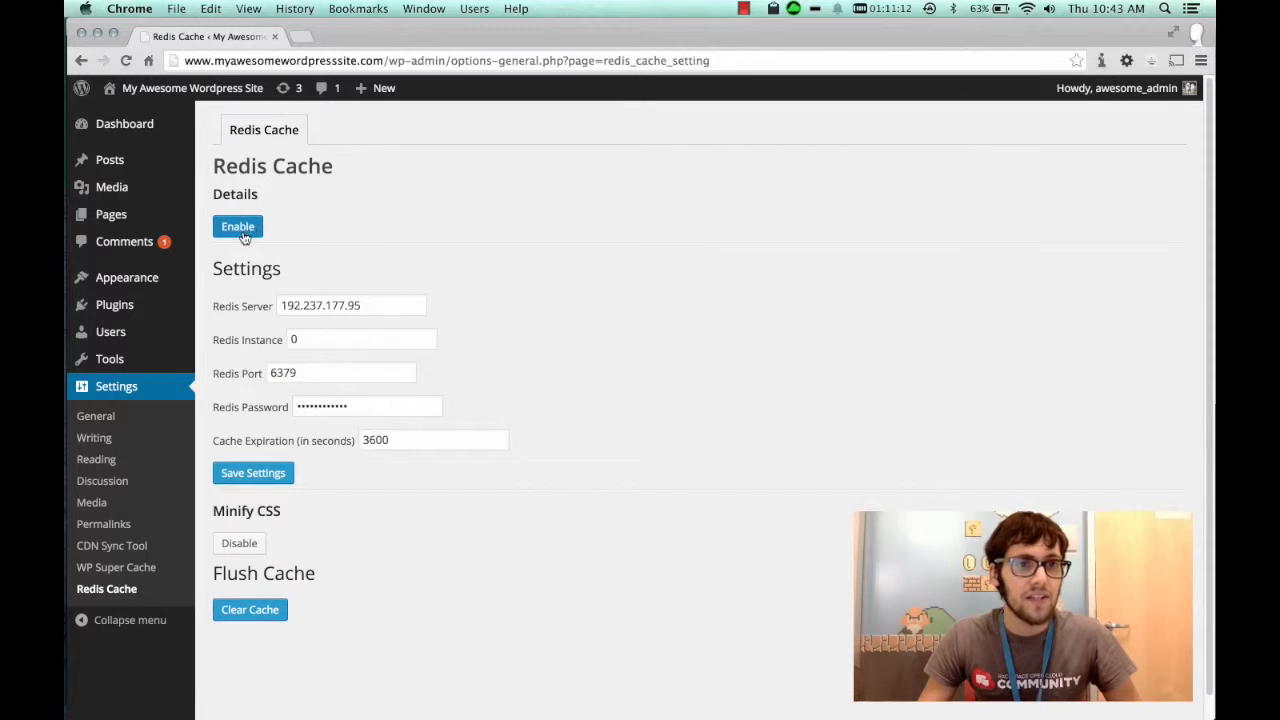
{"action": "left_click", "coordinate": [238, 226]}
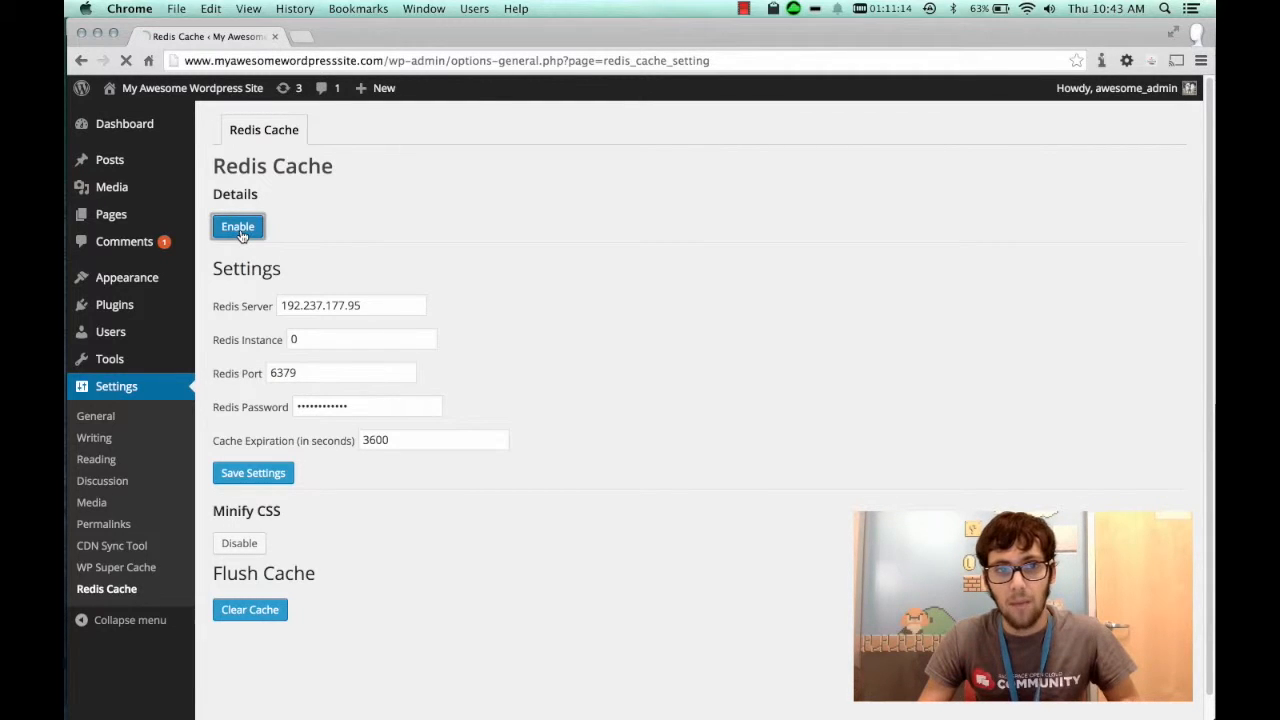
{"action": "left_click", "coordinate": [238, 226]}
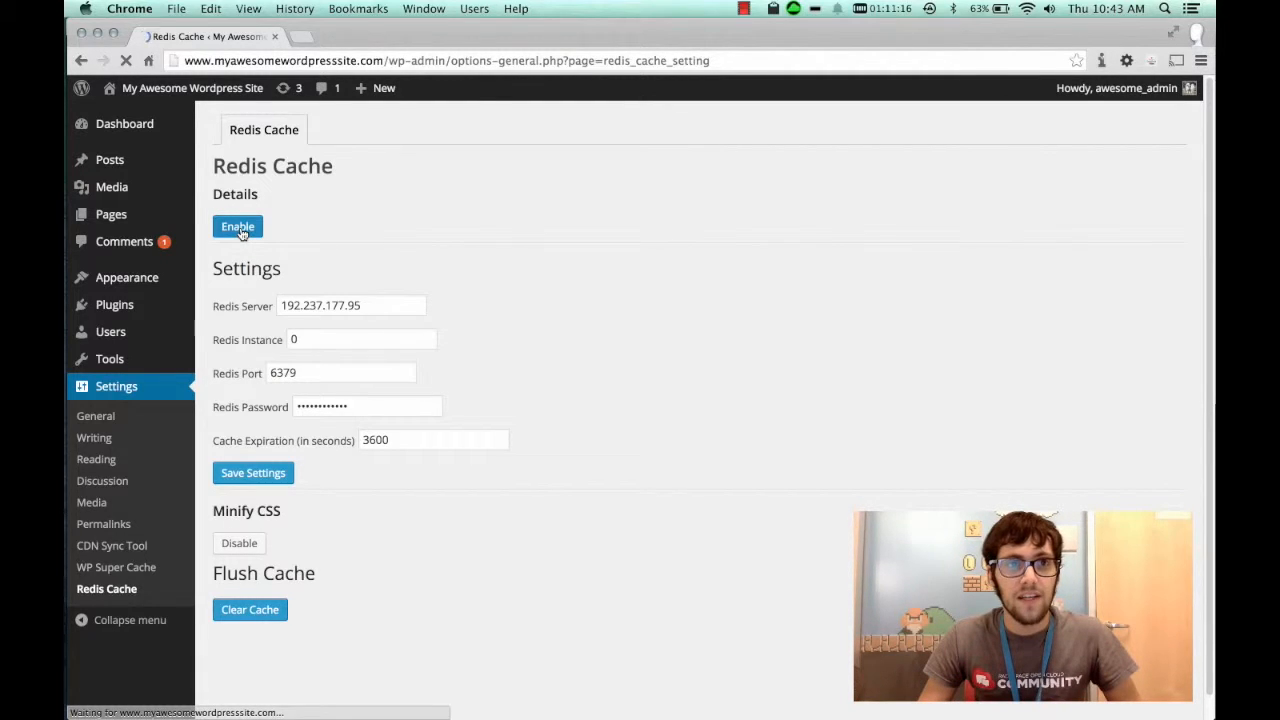
{"action": "left_click", "coordinate": [238, 226]}
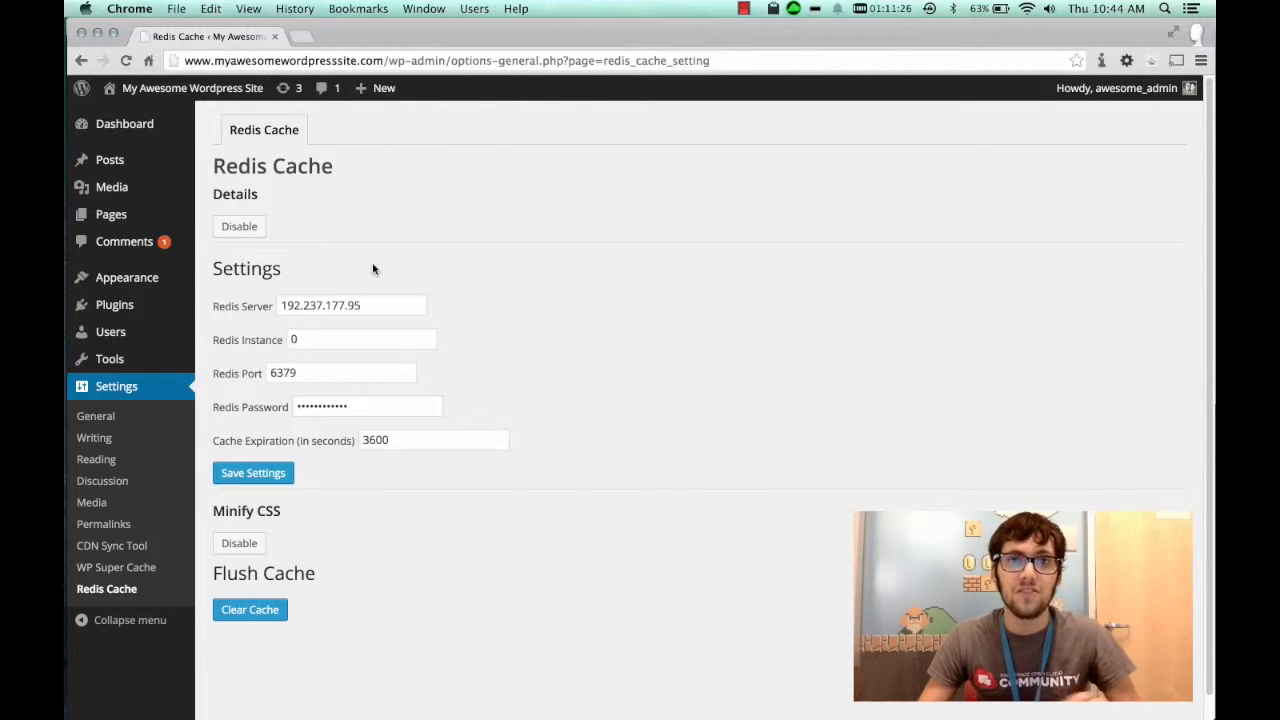
{"action": "mouse_move", "coordinate": [356, 268]}
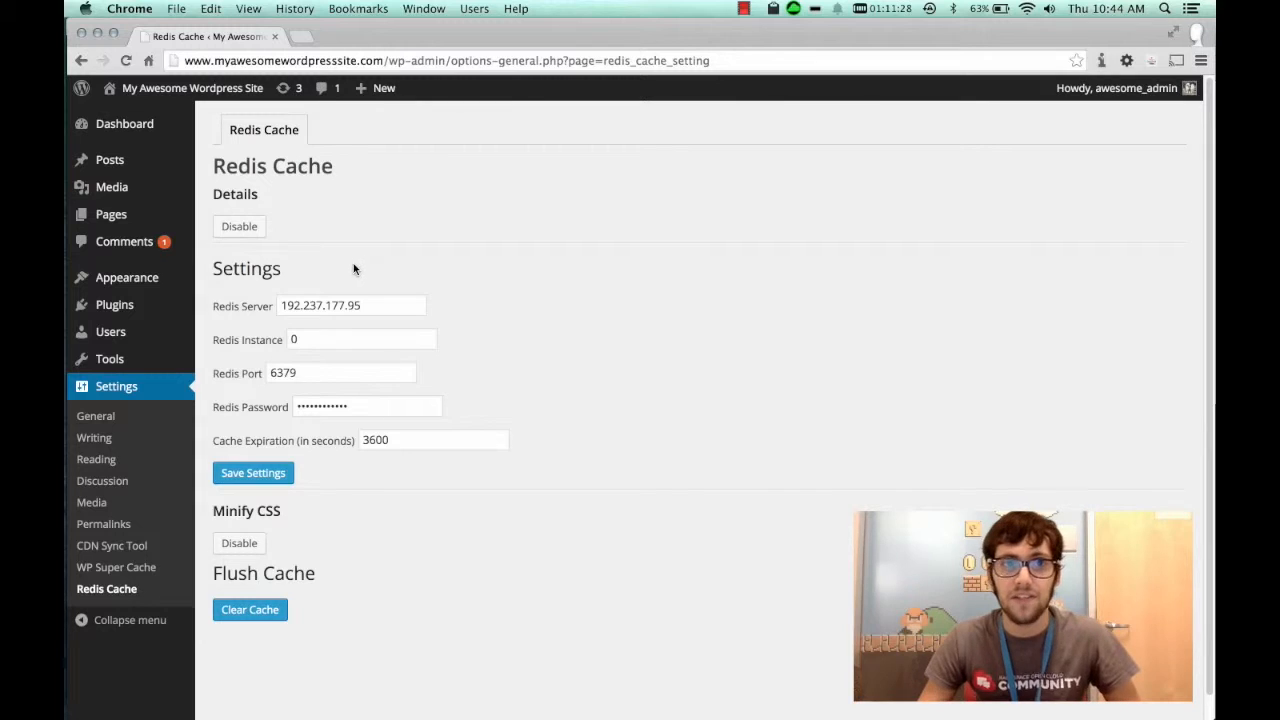